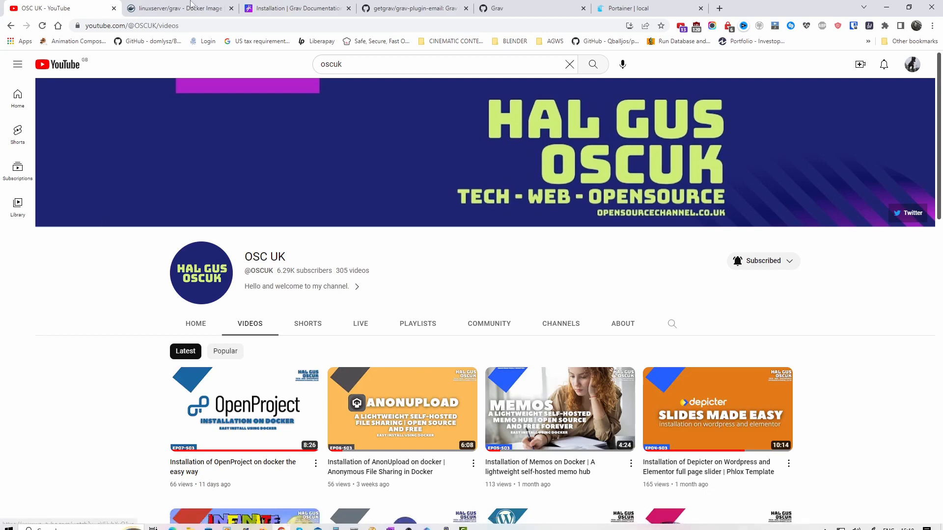
# Step: Select the docker-compose snippet under Usage on the linuxserver/grav Docker Hub page
pyautogui.click(294, 8)
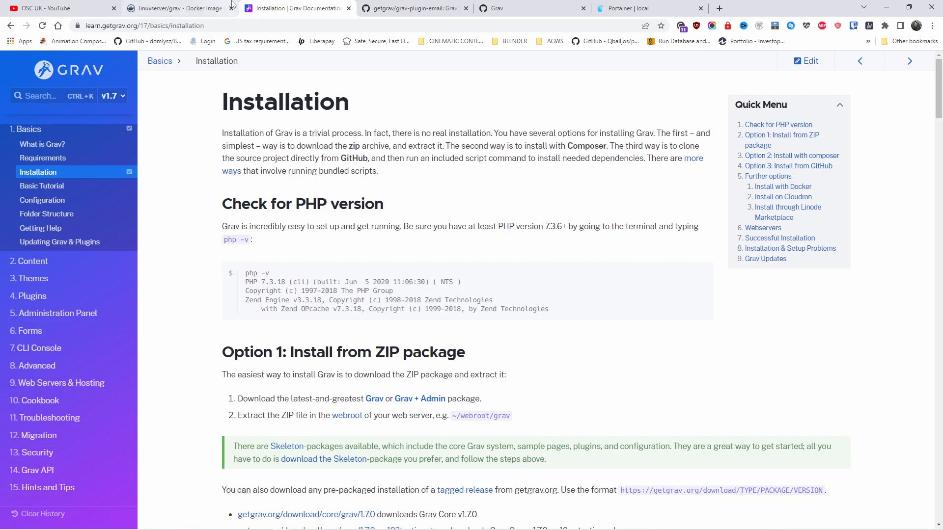
pyautogui.moveTo(177, 8)
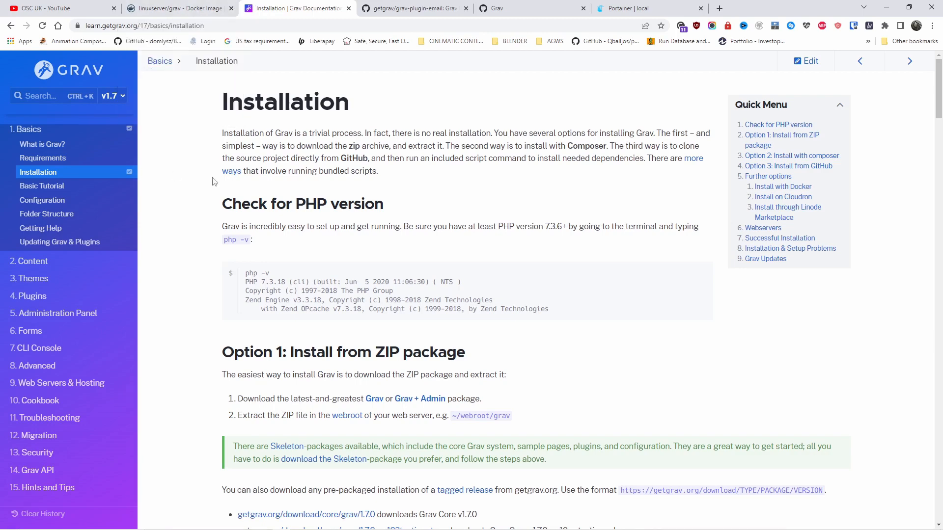
pyautogui.scroll(-3)
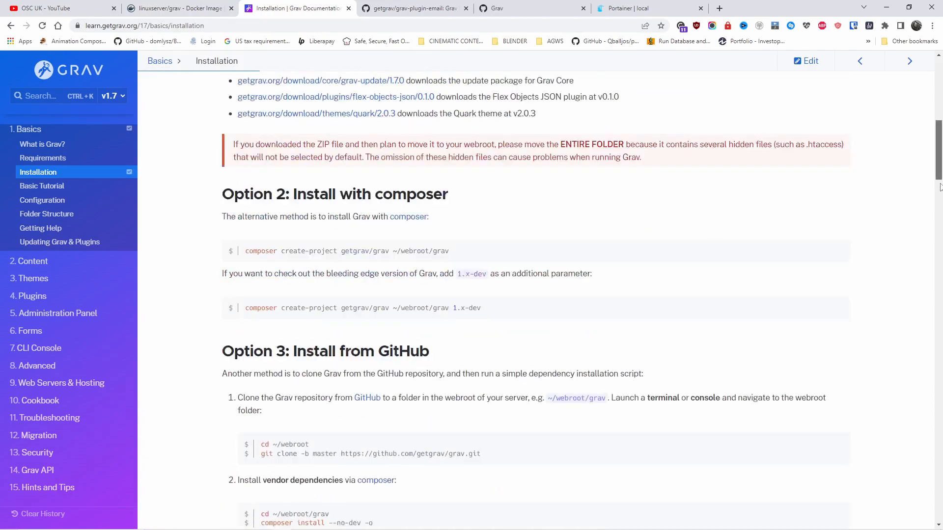
pyautogui.scroll(-3)
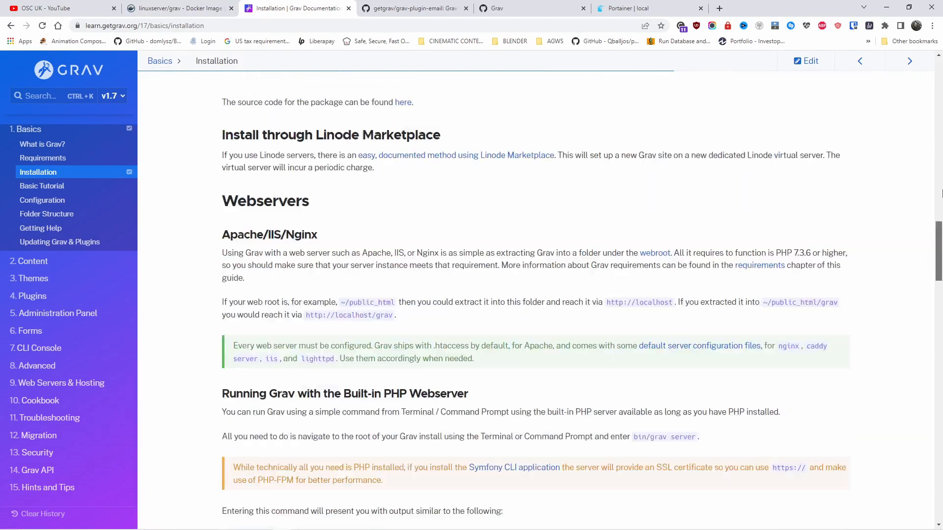
pyautogui.click(175, 9)
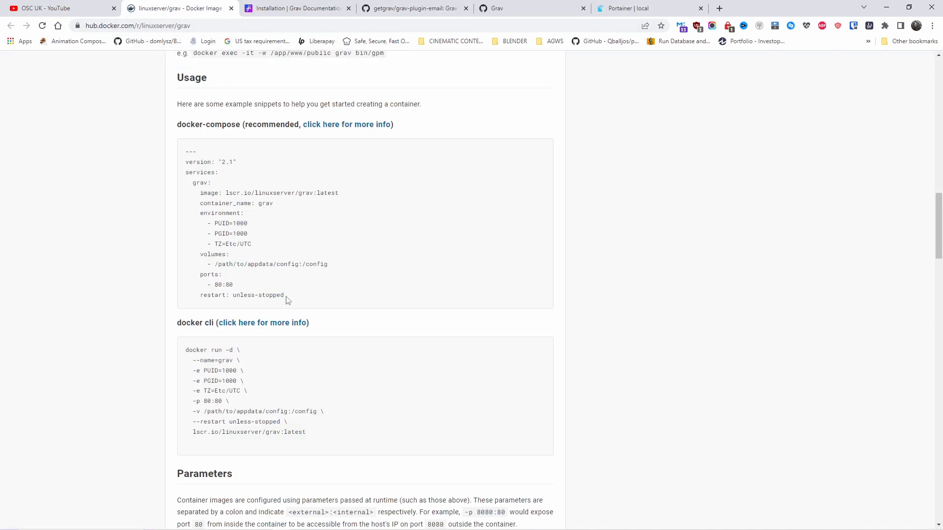
pyautogui.moveTo(185, 151); pyautogui.dragTo(284, 295)
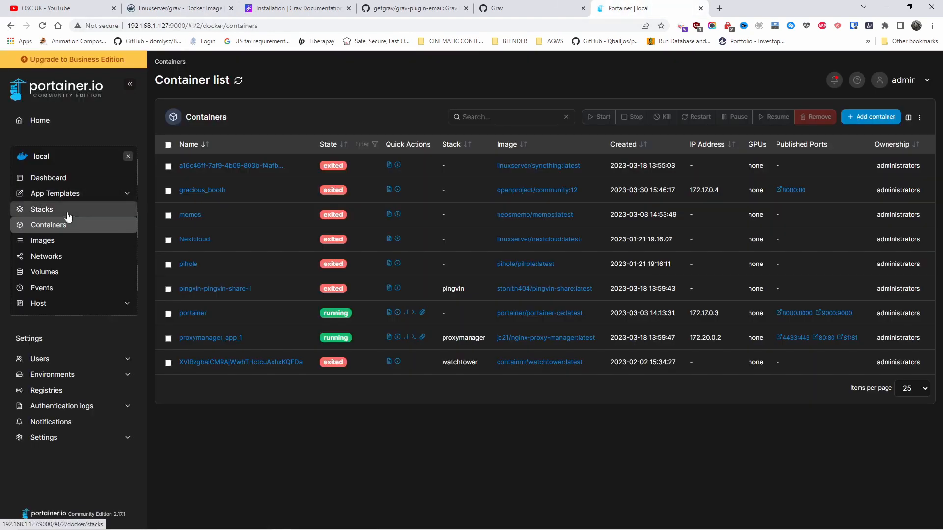
# Step: From Portainer's Stacks list, add a new stack named grav using the web editor
pyautogui.click(41, 209)
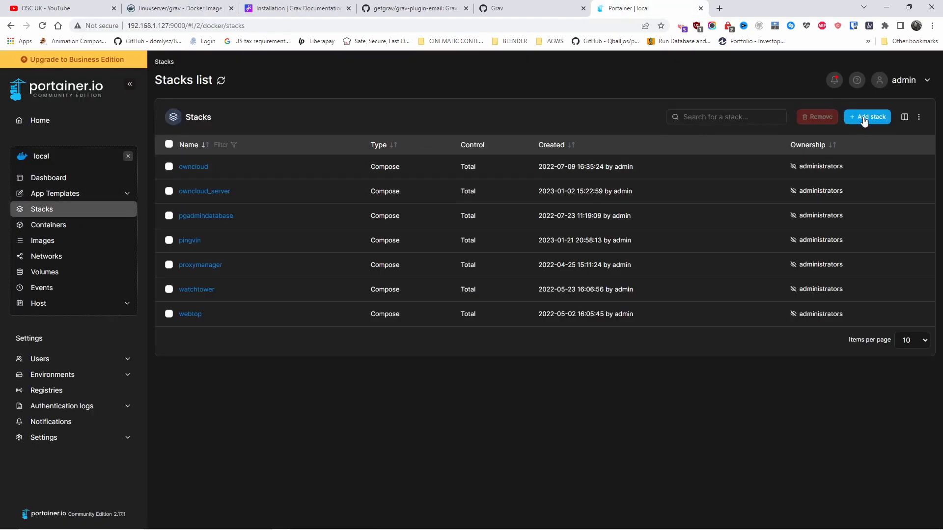
pyautogui.click(867, 117)
pyautogui.write('grav')
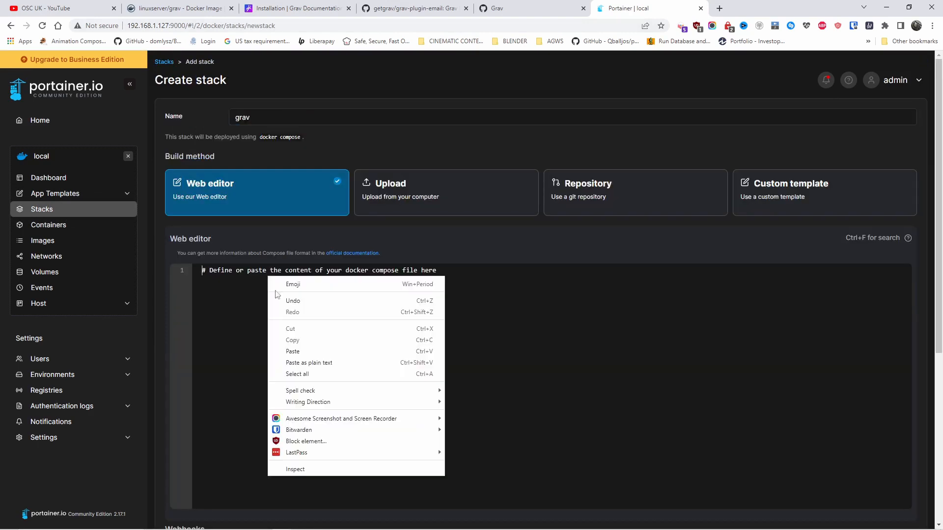
# Step: Paste the Grav compose file with TZ=Europe/London, /home/docker/grav:/config and ports 85:80
pyautogui.click(292, 351)
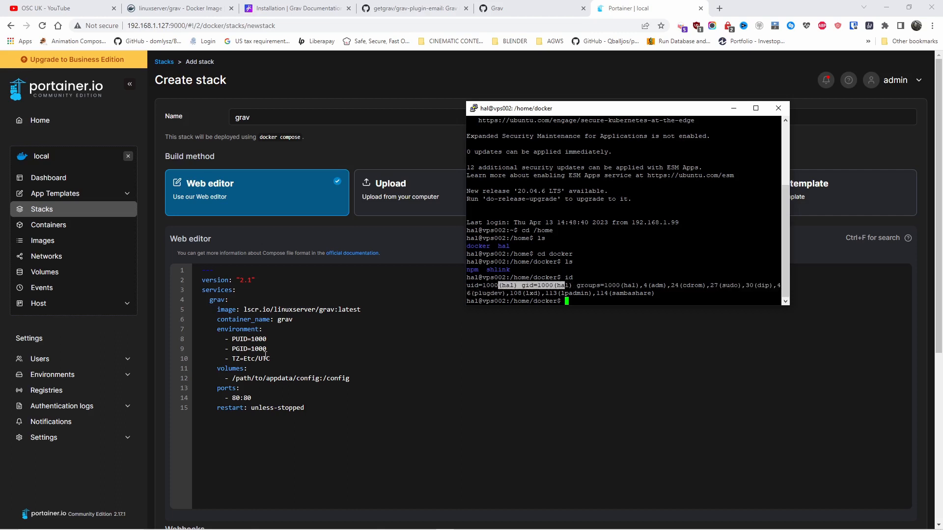
pyautogui.moveTo(274, 339)
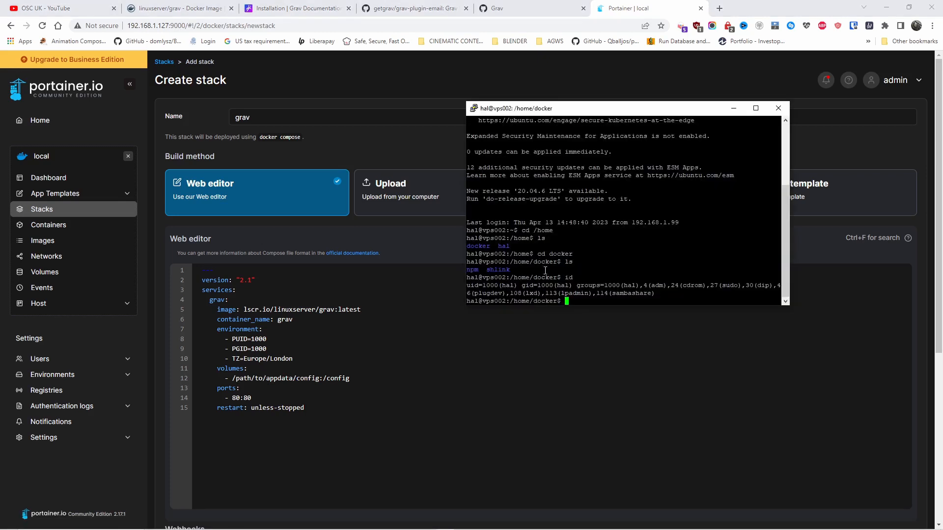
pyautogui.moveTo(548, 269)
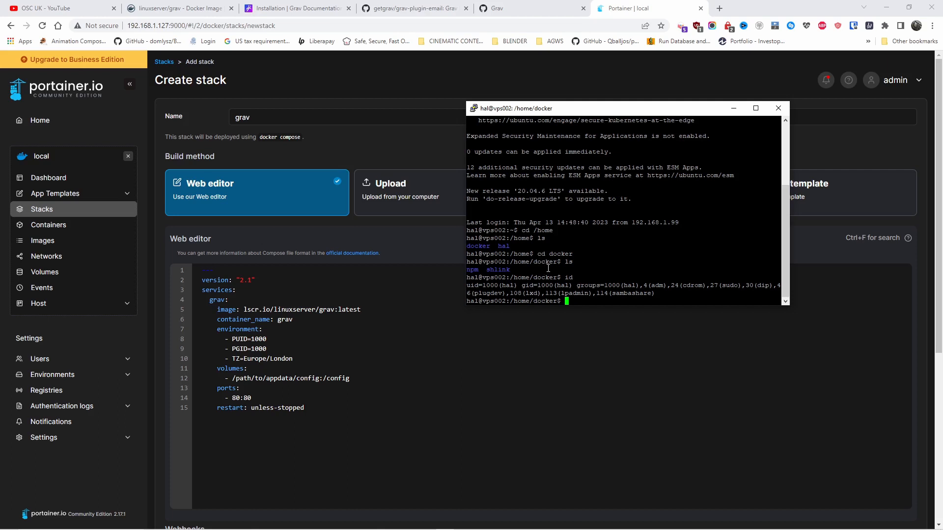
pyautogui.moveTo(429, 343)
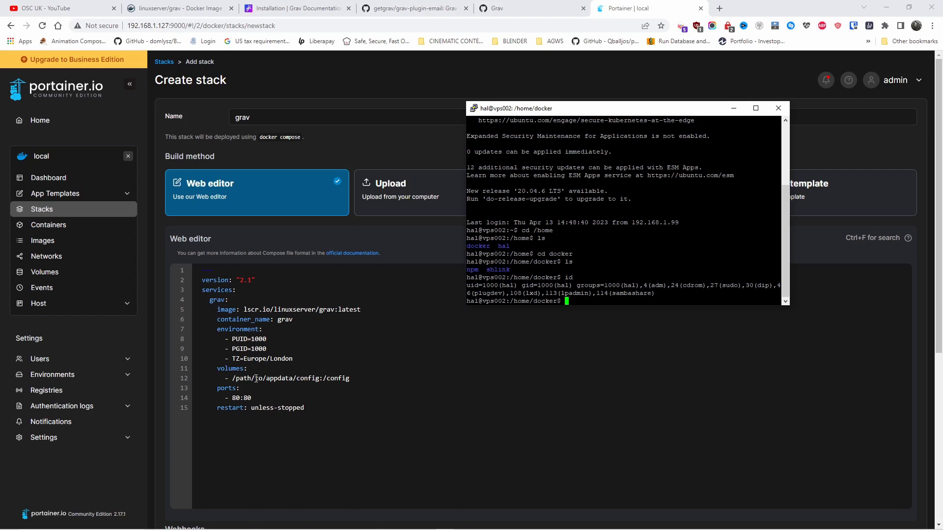
pyautogui.click(778, 108)
pyautogui.write('5')
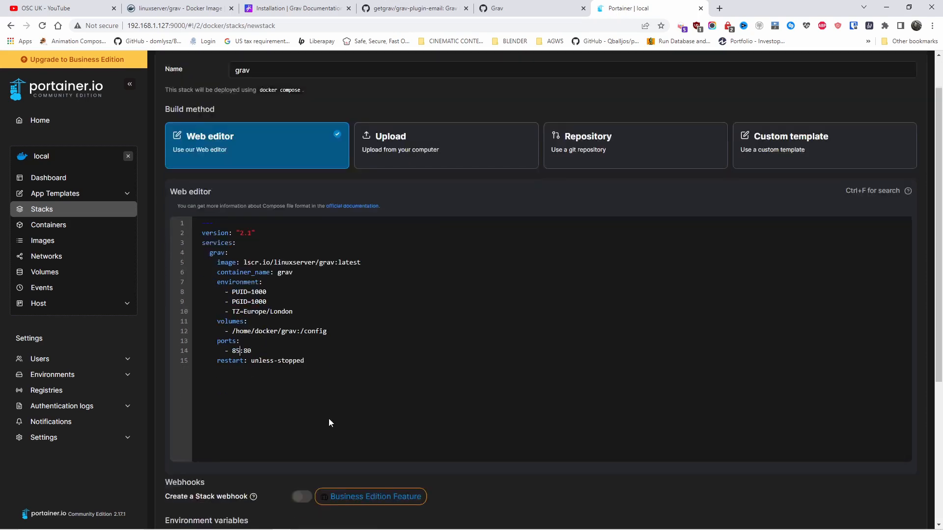
pyautogui.scroll(-3)
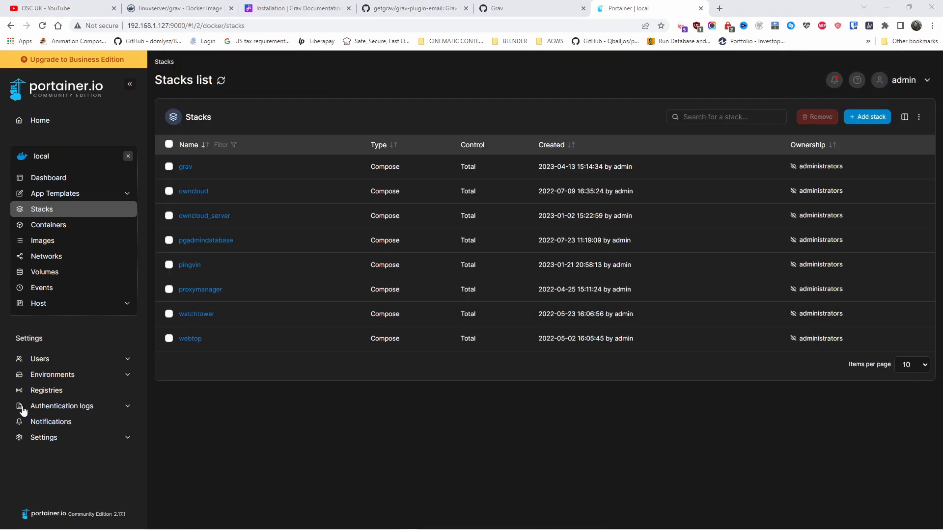
pyautogui.moveTo(383, 325)
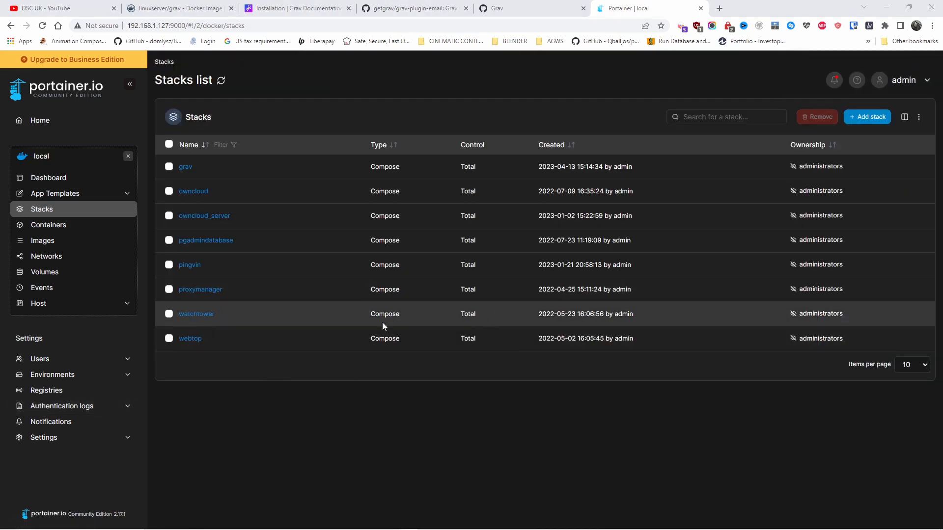
pyautogui.moveTo(189, 171)
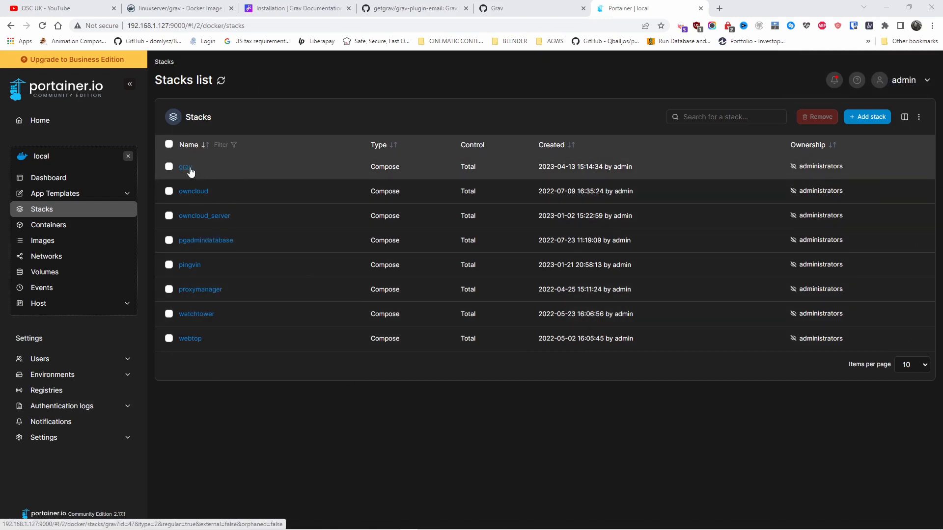
pyautogui.moveTo(64, 185)
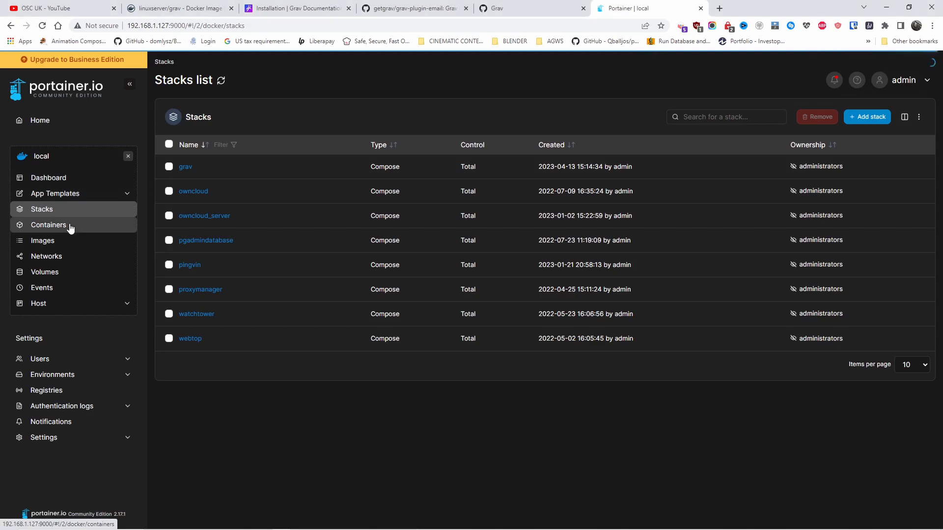
# Step: Check the grav container's logs to confirm initialization finished
pyautogui.click(48, 225)
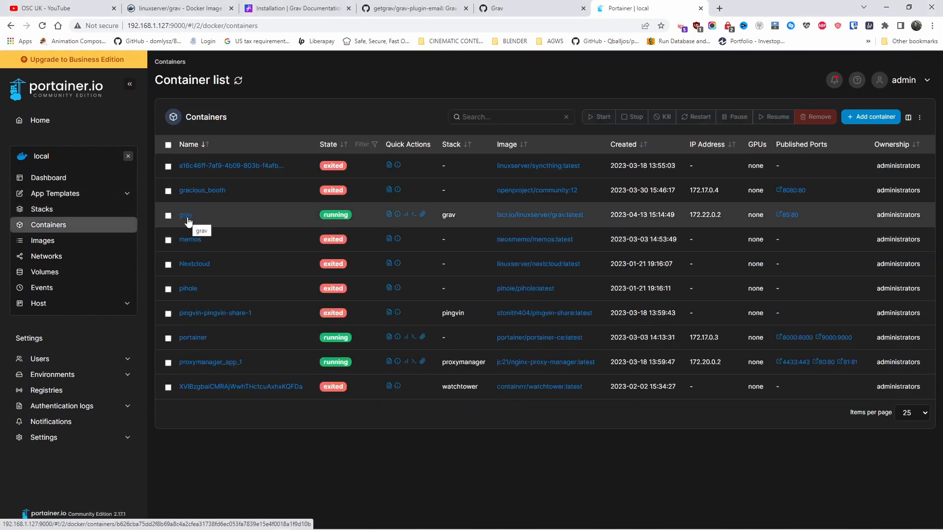
pyautogui.click(388, 214)
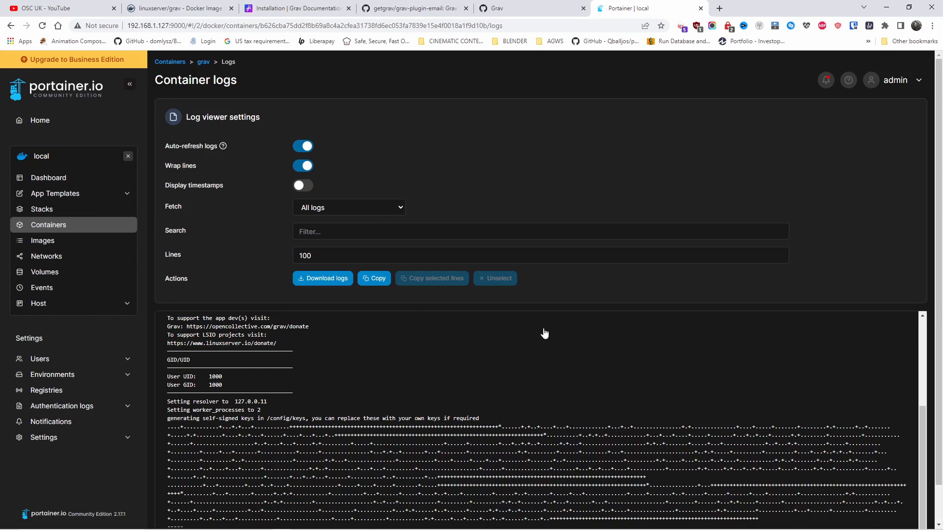
pyautogui.scroll(-3)
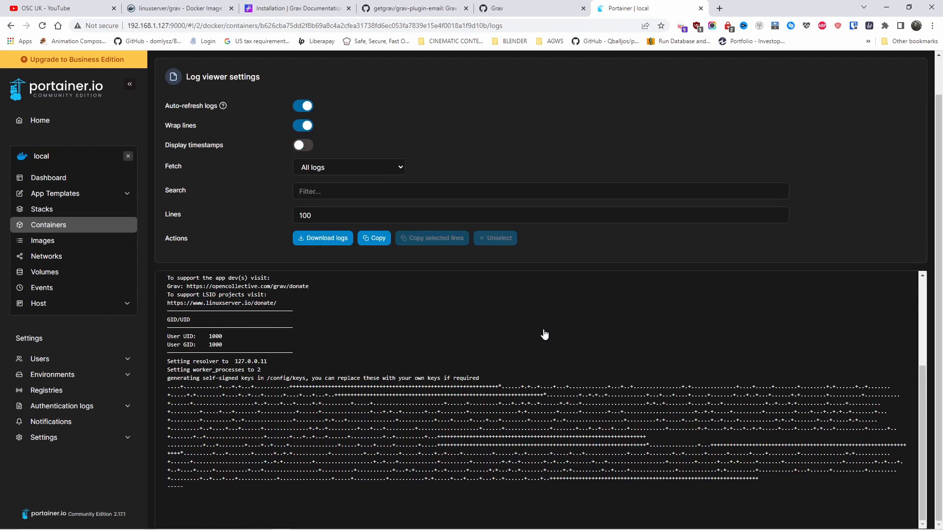
pyautogui.moveTo(88, 203)
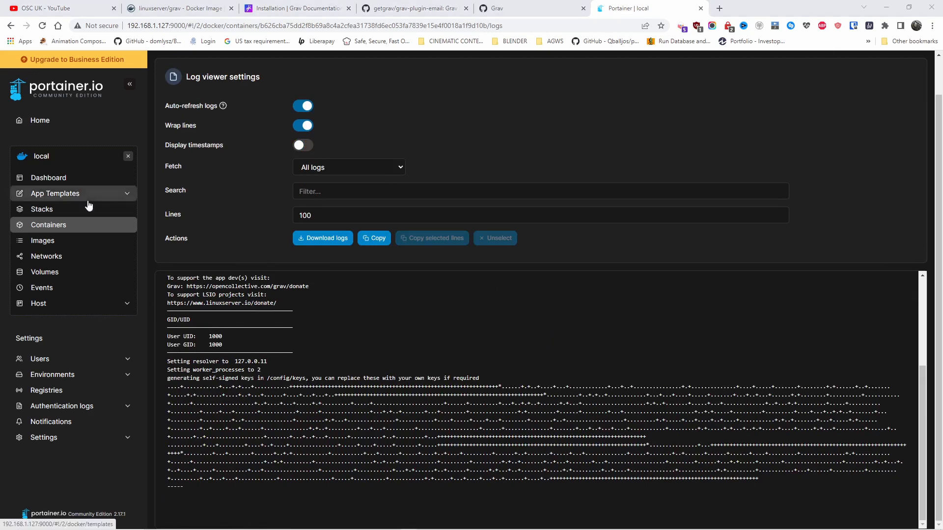
# Step: Open the Grav site through the container's published 85:80 port
pyautogui.click(48, 225)
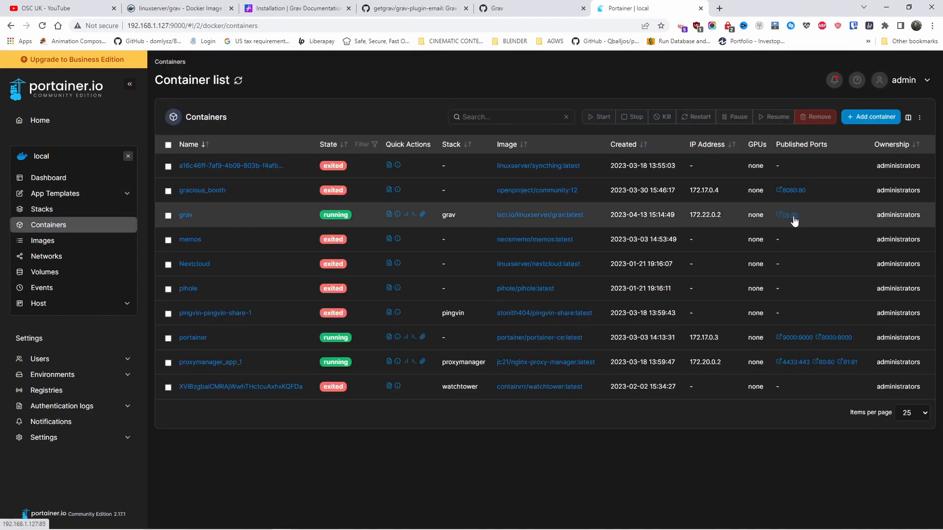
pyautogui.click(388, 214)
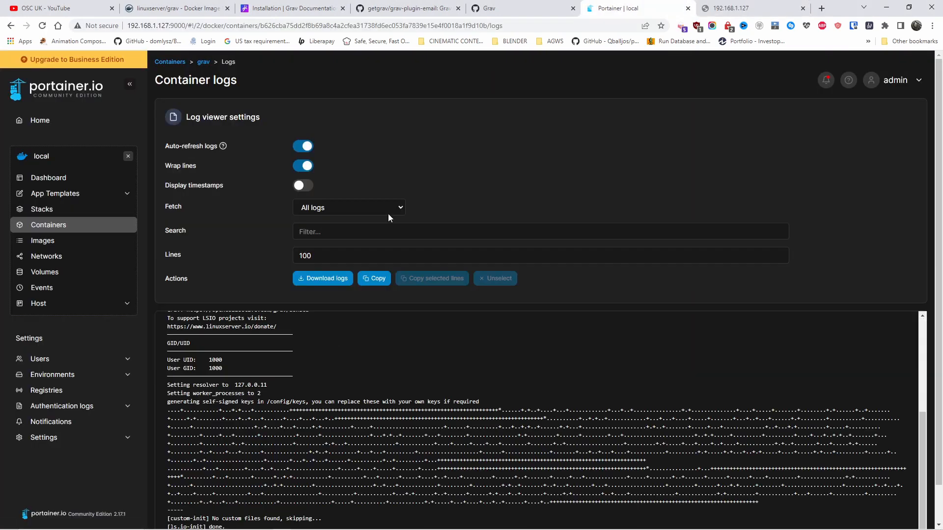
pyautogui.scroll(-3)
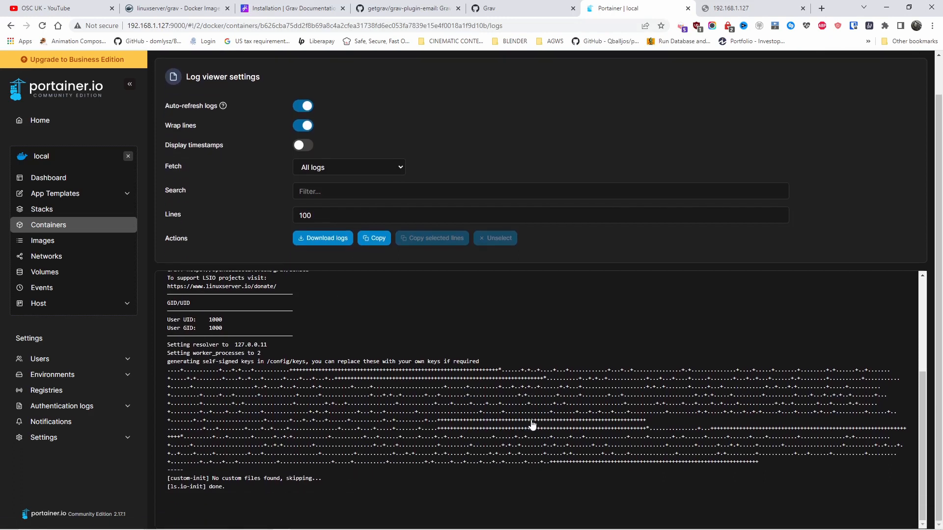
pyautogui.moveTo(241, 500)
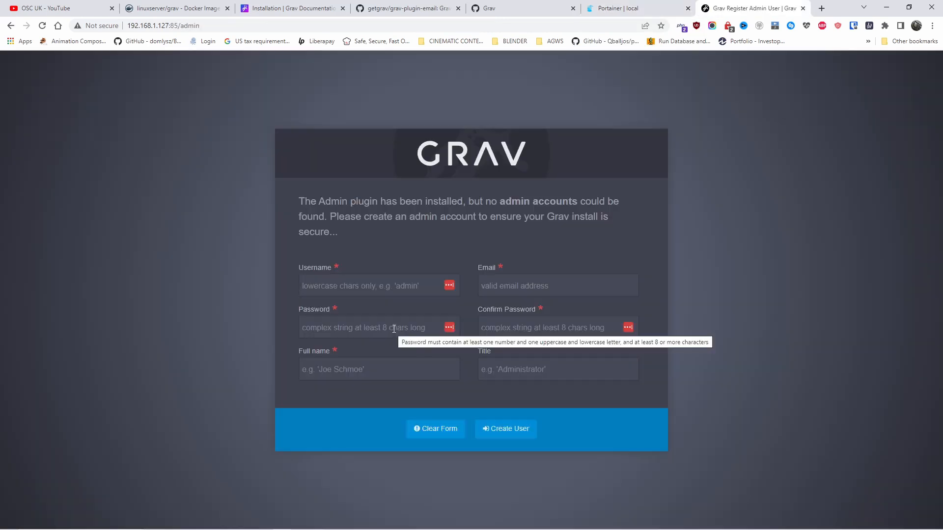
# Step: Create the admin user with username, email, password and full name, dismissing Bitwarden's save bar
pyautogui.click(363, 286)
pyautogui.write('Hal')
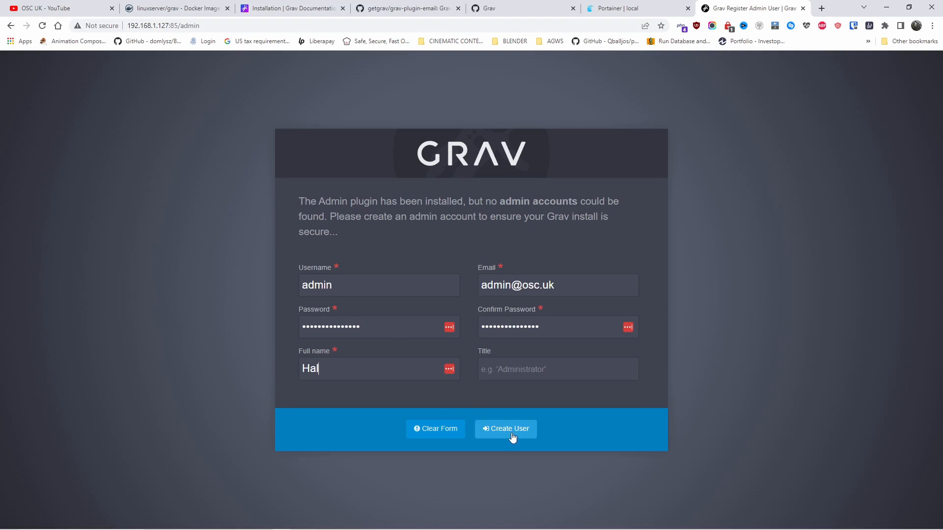
pyautogui.click(506, 428)
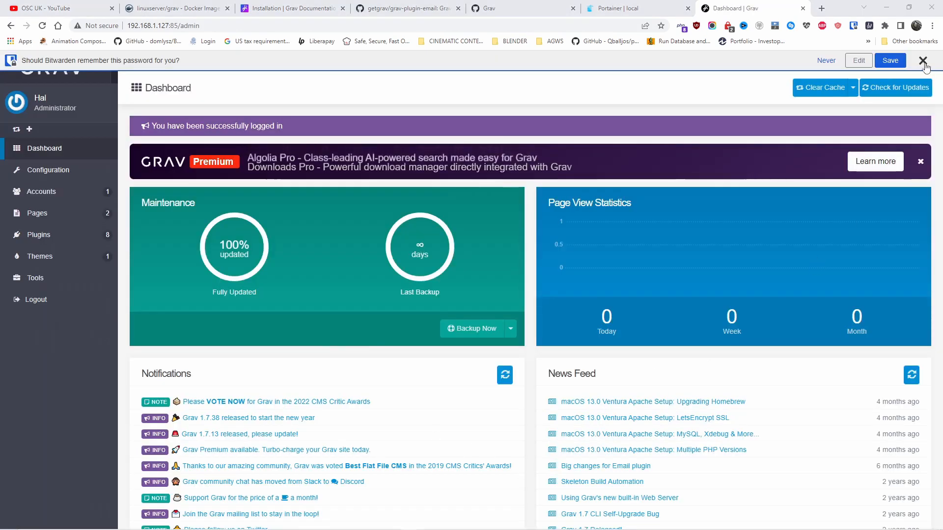
pyautogui.click(921, 61)
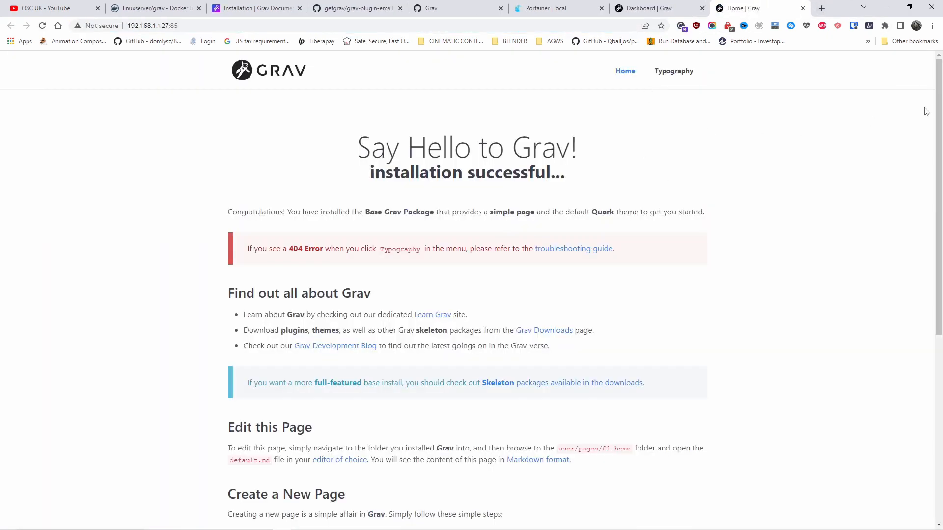
# Step: View the default Say Hello to Grav! welcome page in a separate tab
pyautogui.scroll(-3)
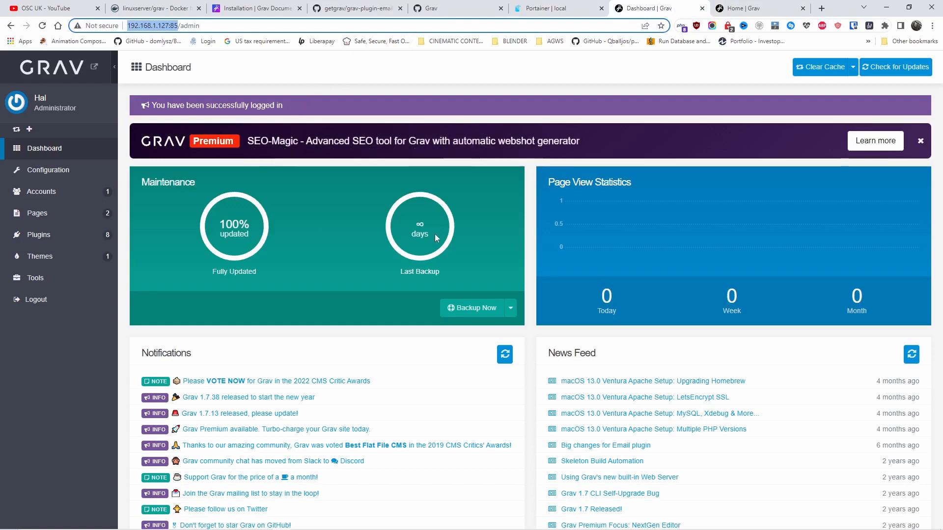
# Step: Open System configuration and review the Languages and HTTP Headers sections
pyautogui.click(48, 170)
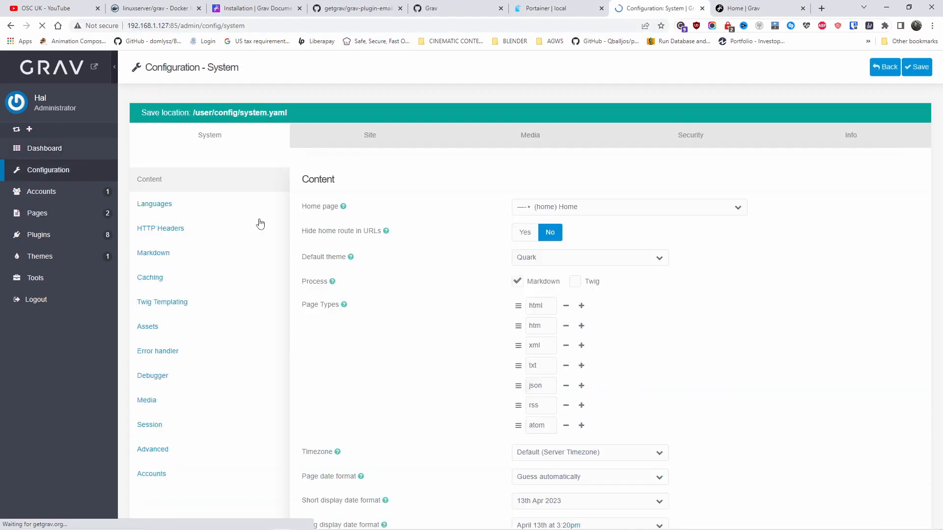
pyautogui.scroll(-3)
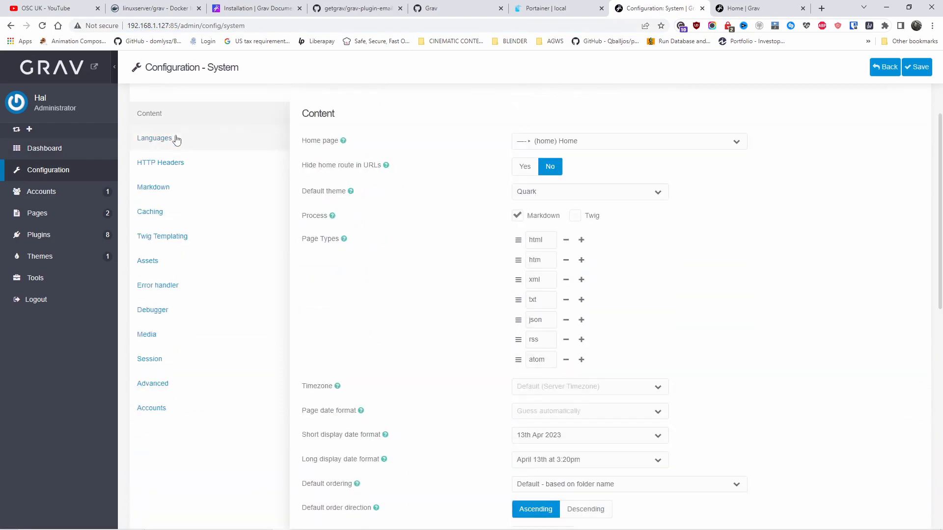
pyautogui.click(154, 138)
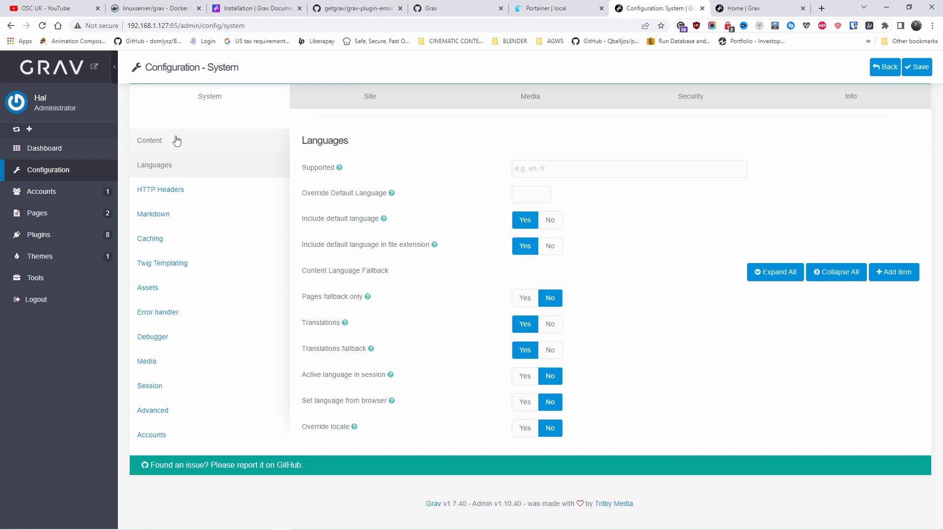
pyautogui.click(160, 189)
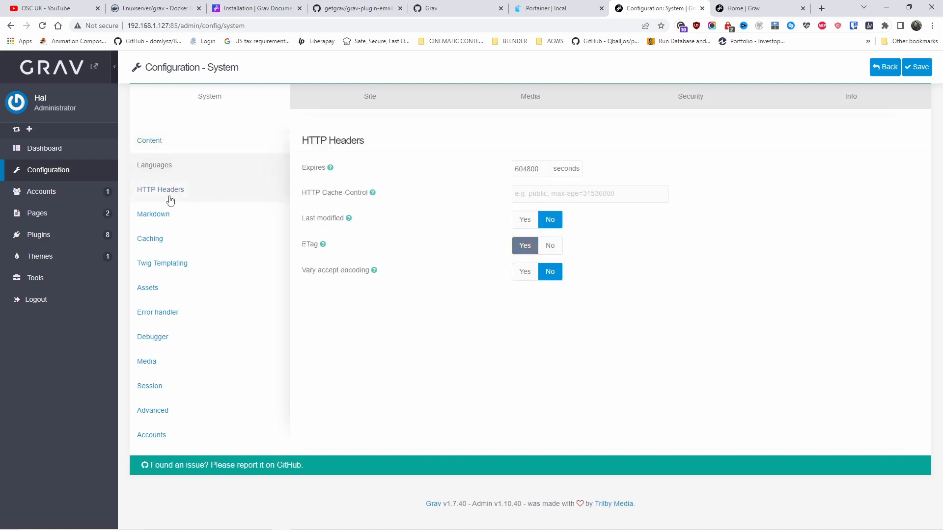
pyautogui.moveTo(170, 218)
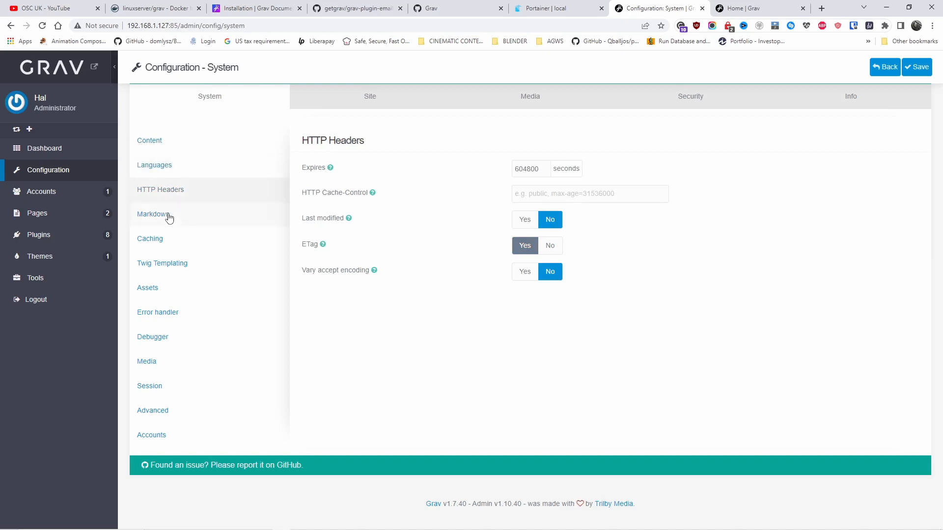
# Step: Review the Markdown, Caching and Accounts settings, then switch to the Site tab
pyautogui.click(153, 214)
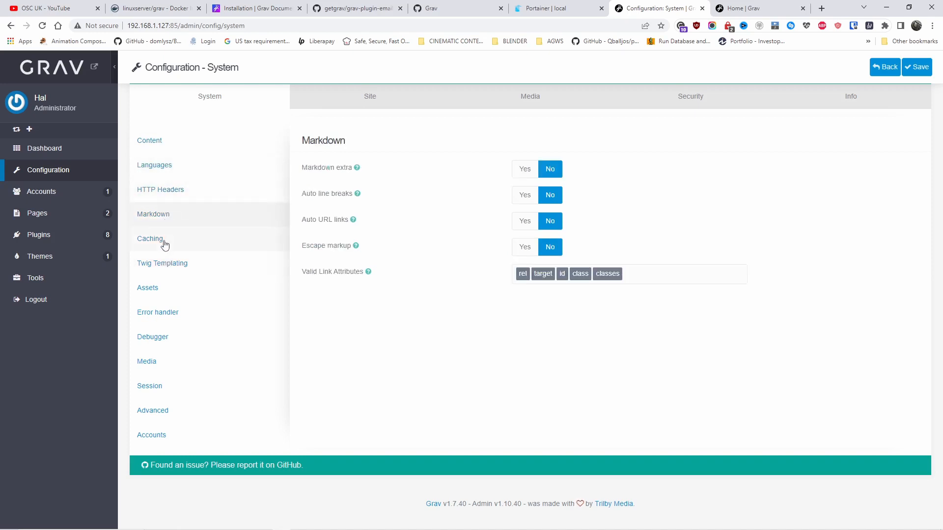
pyautogui.click(150, 238)
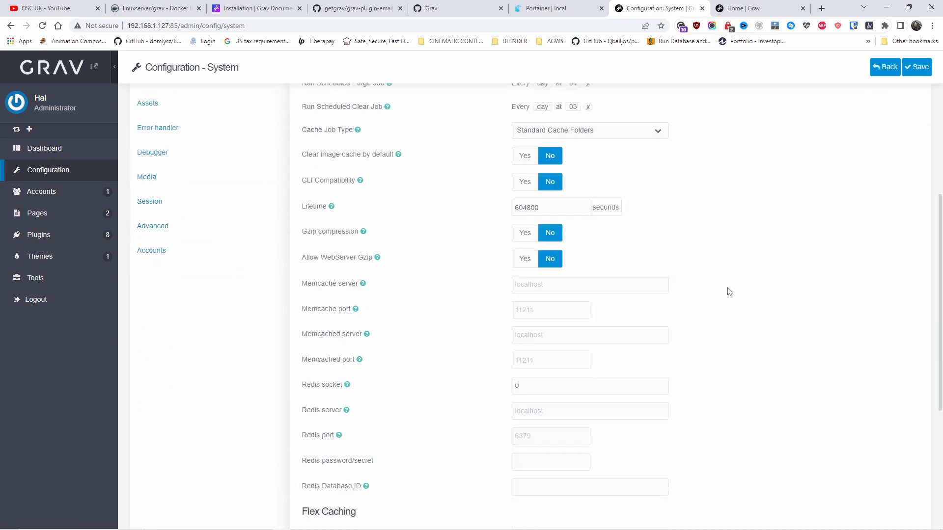
pyautogui.scroll(-3)
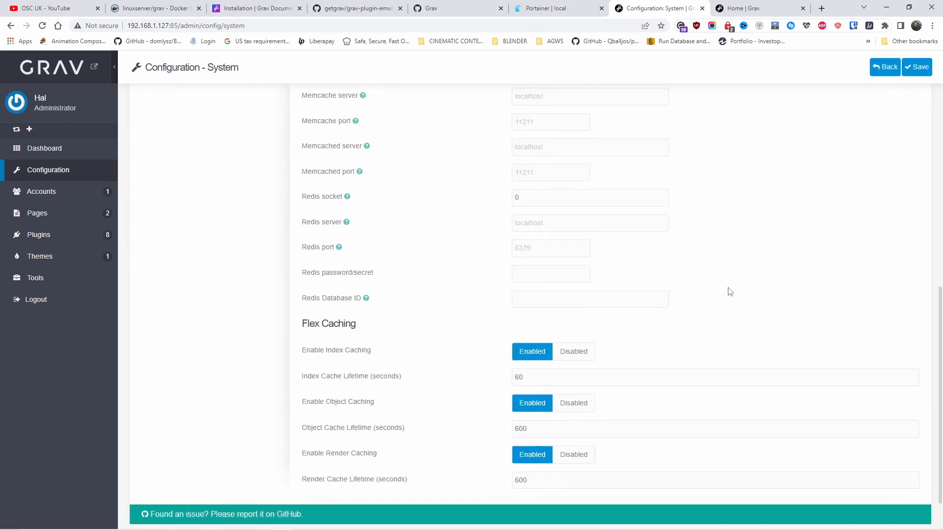
pyautogui.click(152, 473)
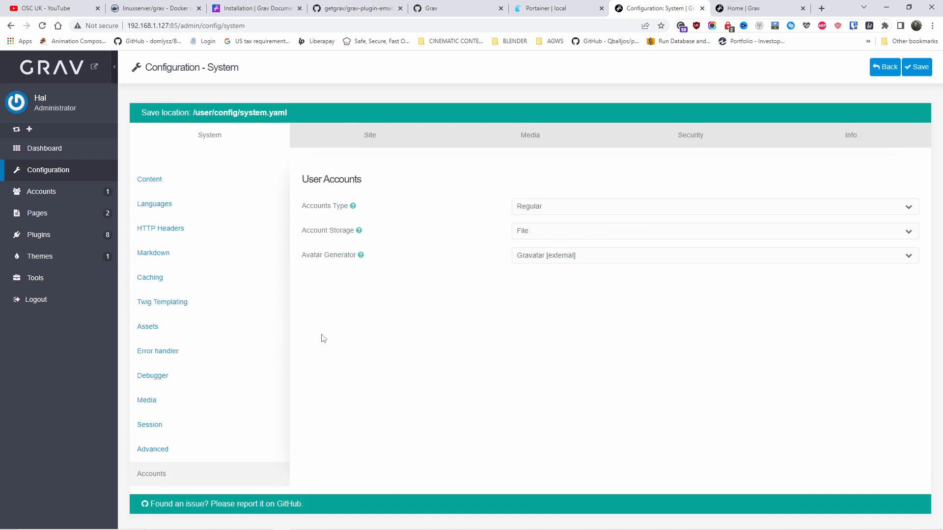
pyautogui.click(369, 135)
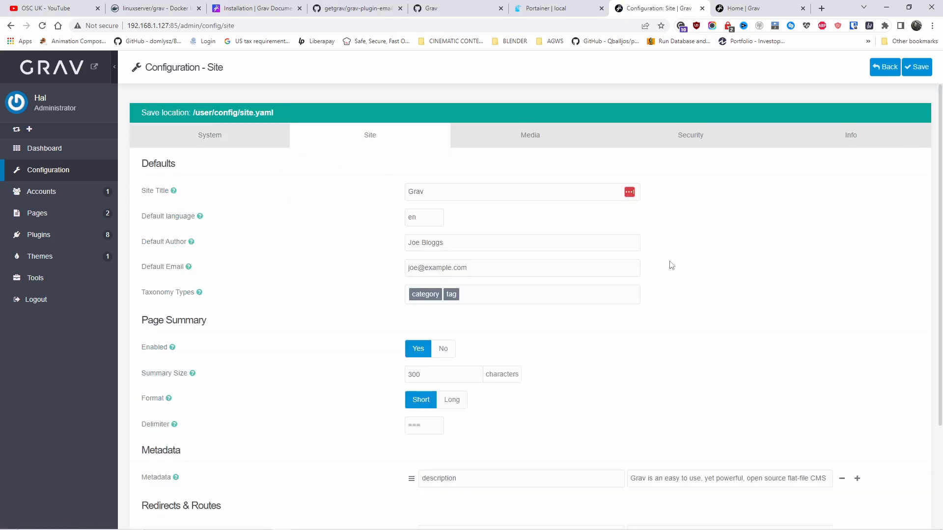
# Step: Scroll through the site title, author and summary defaults, then go to Tools
pyautogui.scroll(-3)
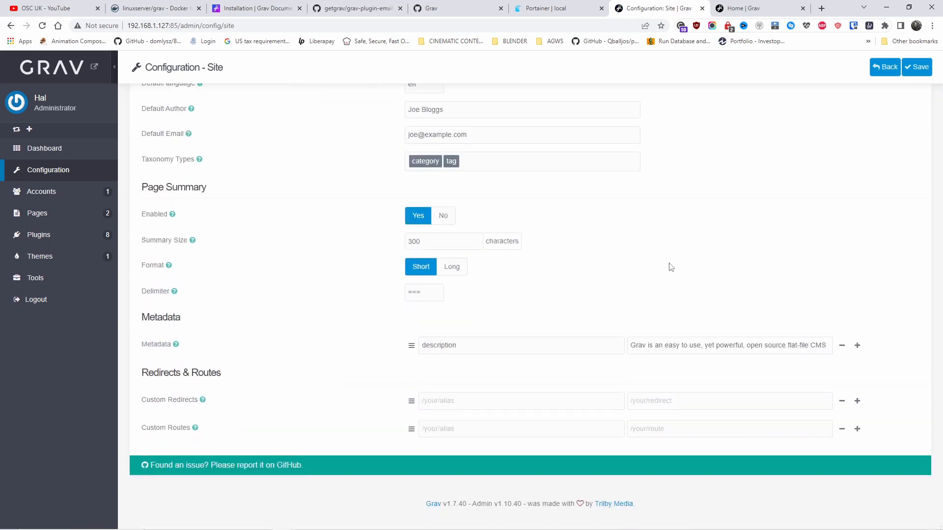
pyautogui.moveTo(663, 243)
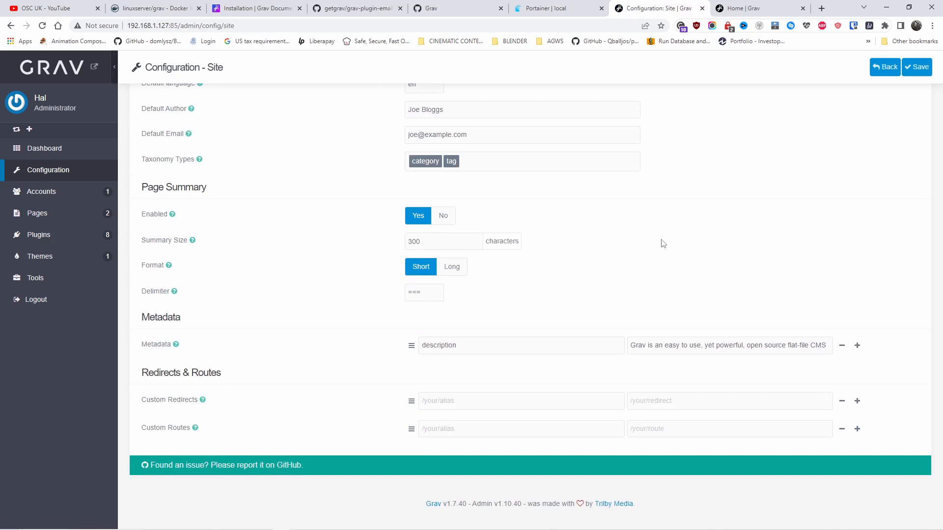
pyautogui.moveTo(72, 256)
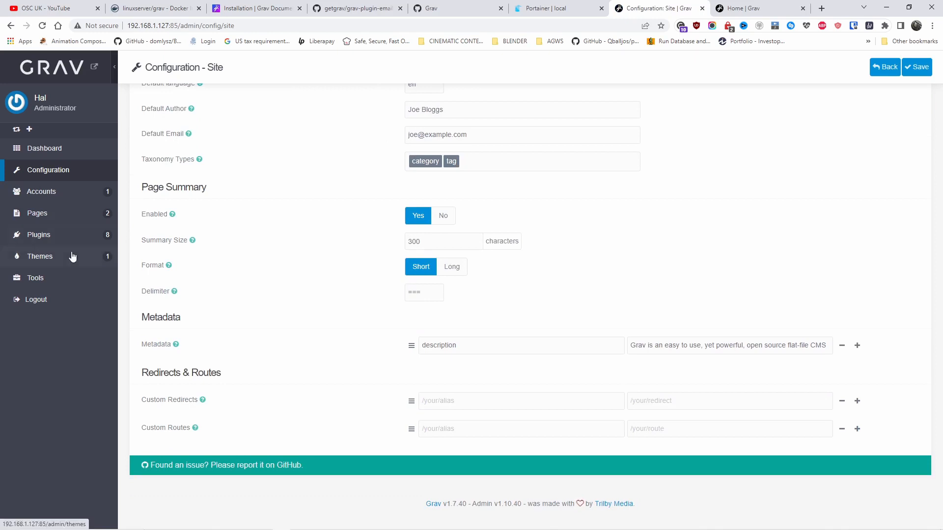
pyautogui.click(35, 278)
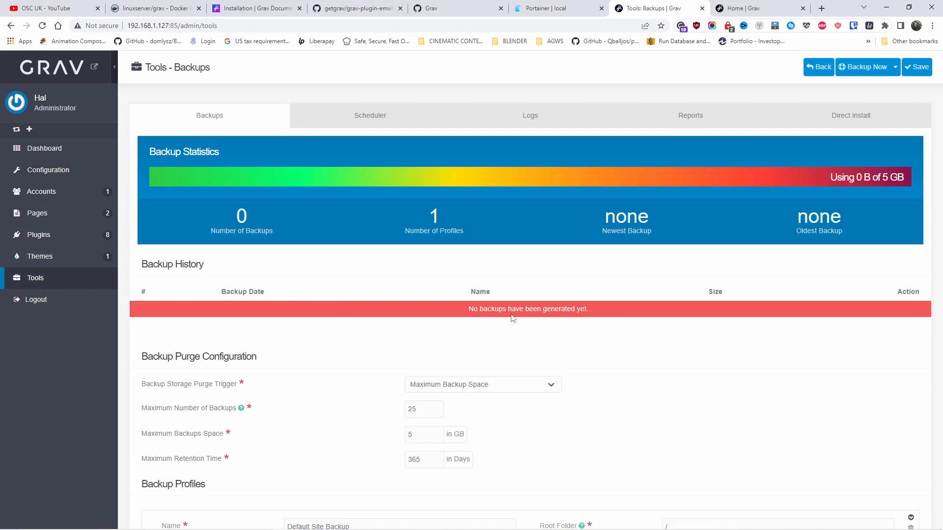
# Step: Scroll past the backup statistics and profiles, then bring up the Plugins list
pyautogui.scroll(-3)
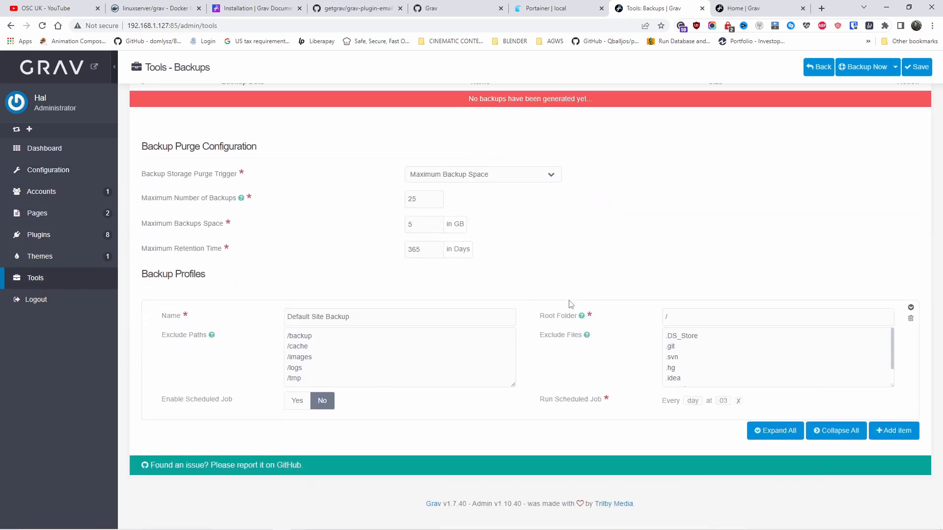
pyautogui.moveTo(62, 263)
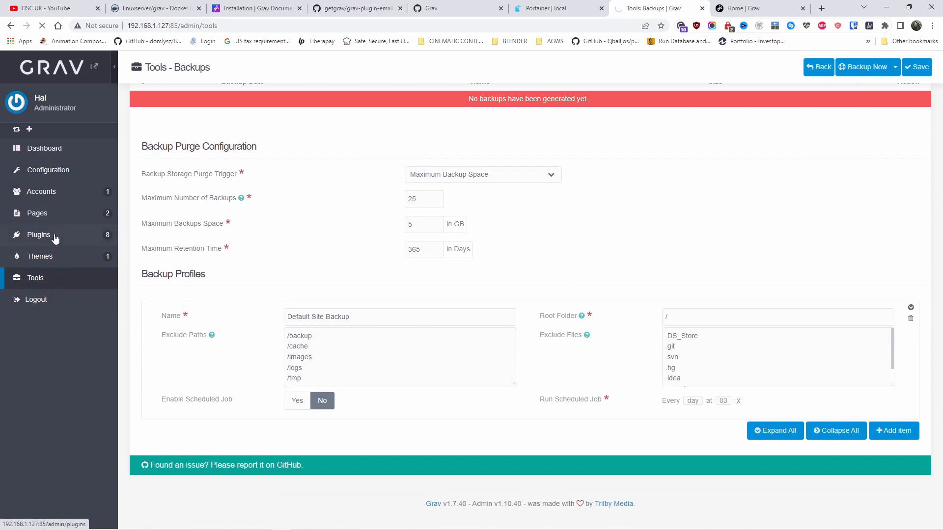
pyautogui.click(39, 235)
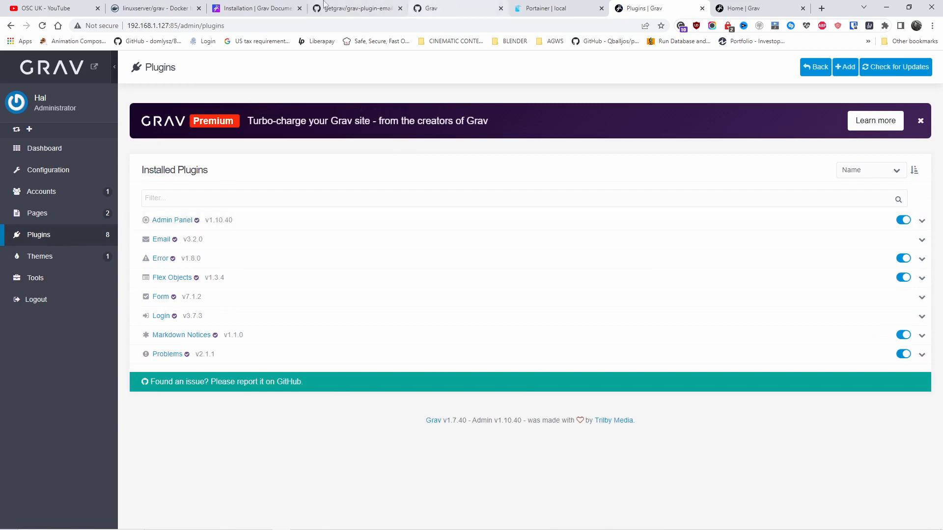
# Step: Switch to the getgrav/grav-plugin-email GitHub repository tab
pyautogui.click(359, 8)
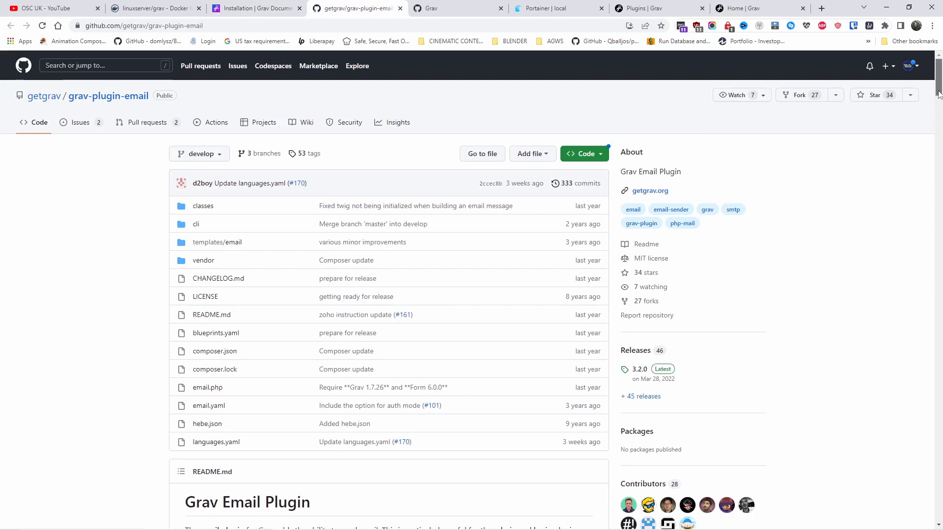
# Step: Read the grav-plugin-email README through its SMTP service examples, then return to Portainer's logs
pyautogui.scroll(-3)
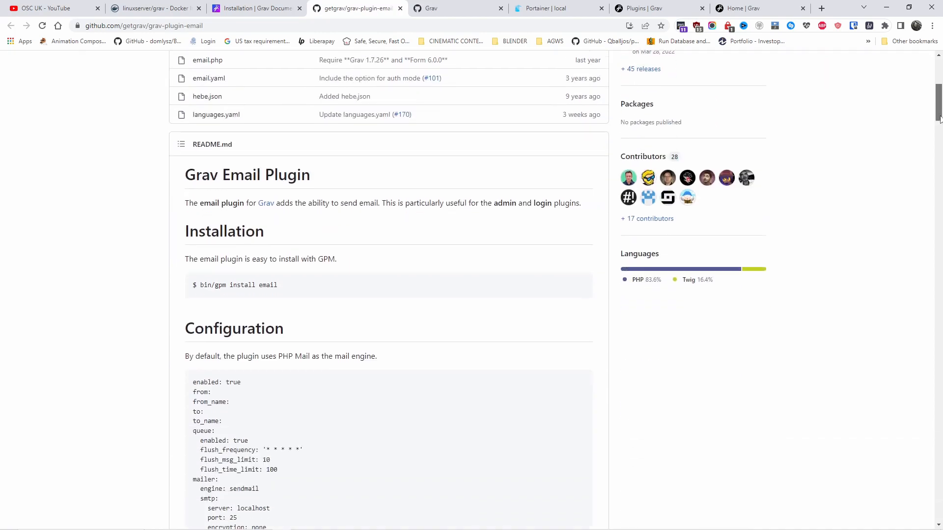
pyautogui.scroll(-3)
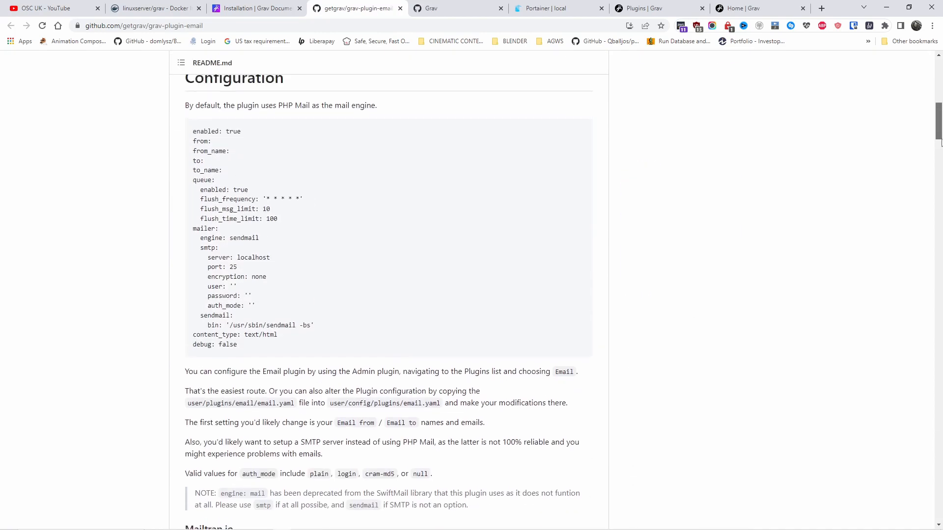
pyautogui.scroll(-3)
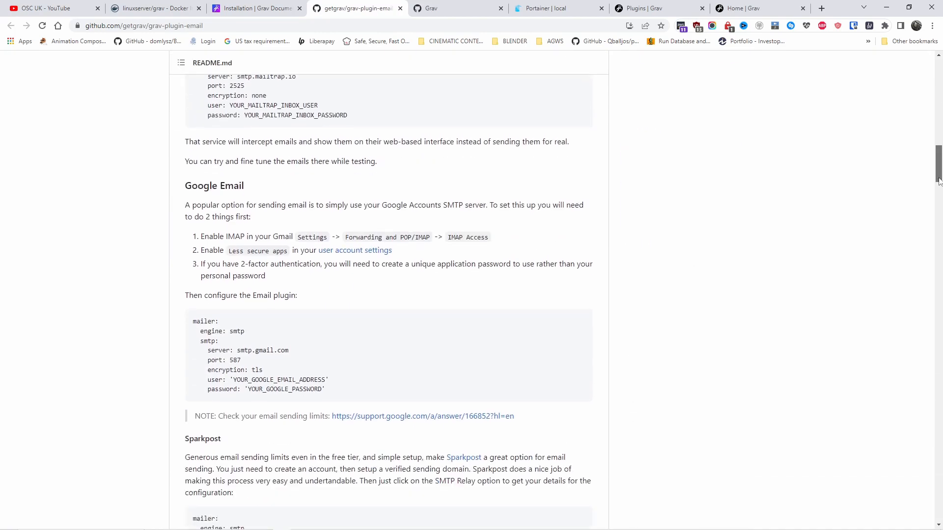
pyautogui.scroll(-3)
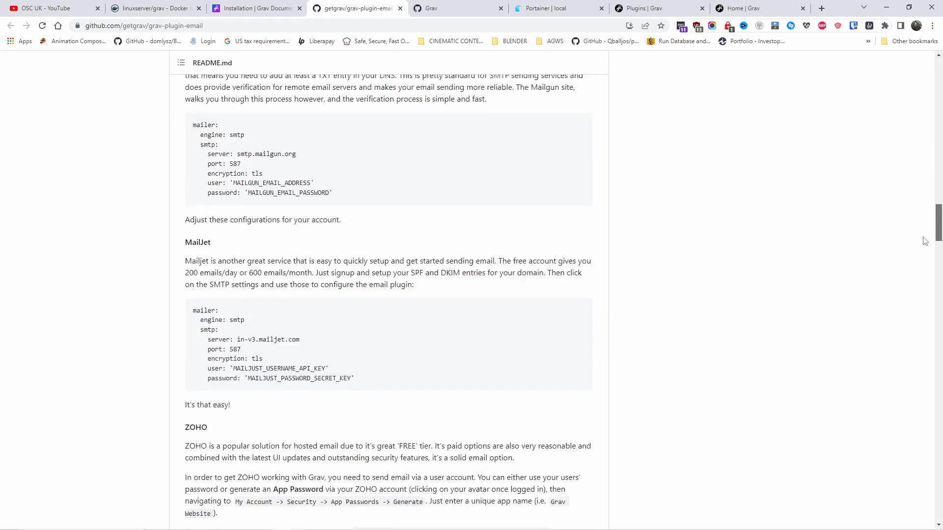
pyautogui.scroll(-3)
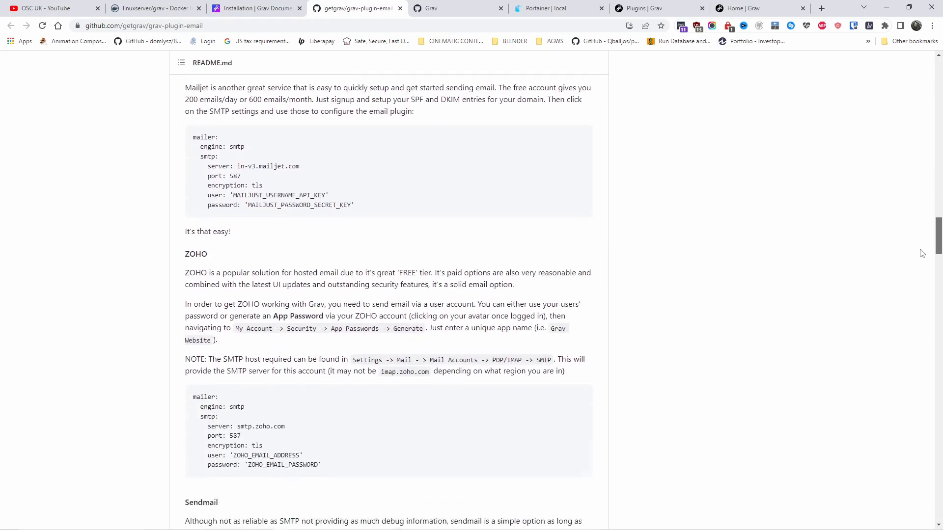
pyautogui.scroll(-3)
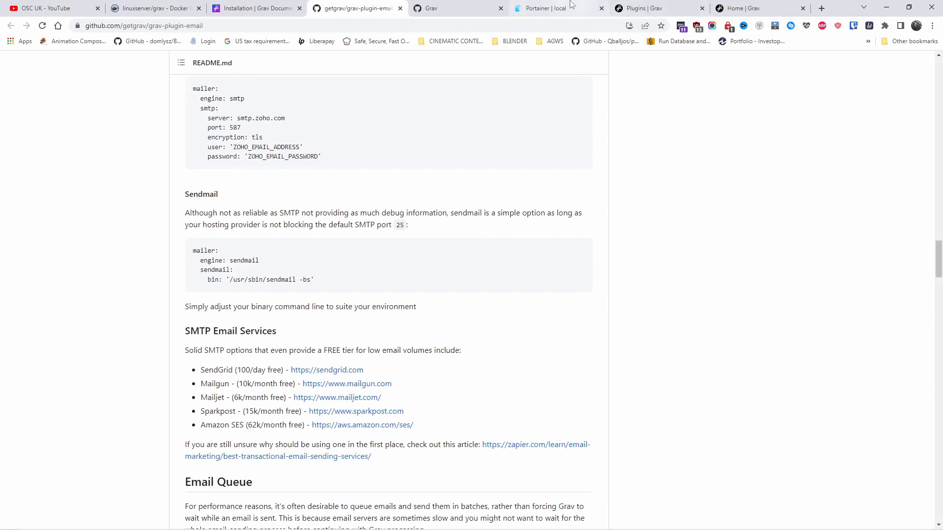
pyautogui.click(547, 8)
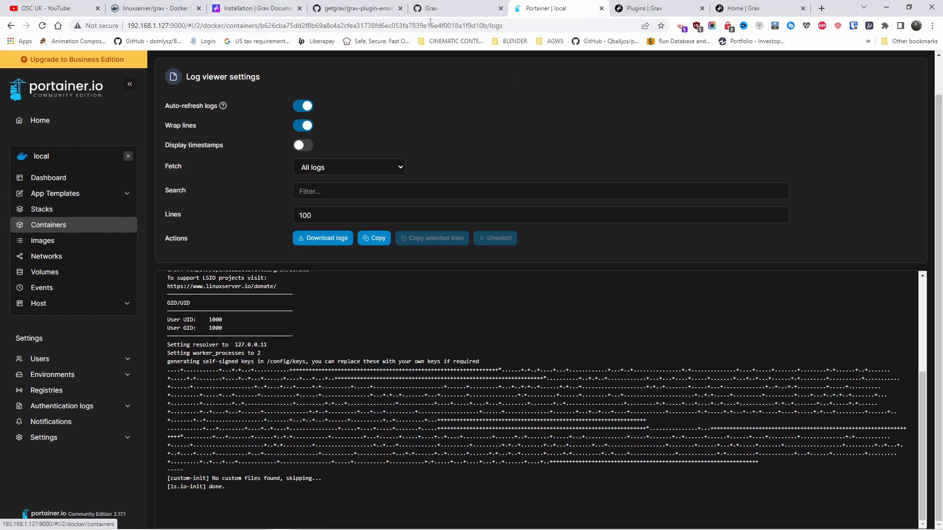
# Step: Glance at the front page, dismiss the Premium banner and confirm all plugins are up to date
pyautogui.click(755, 8)
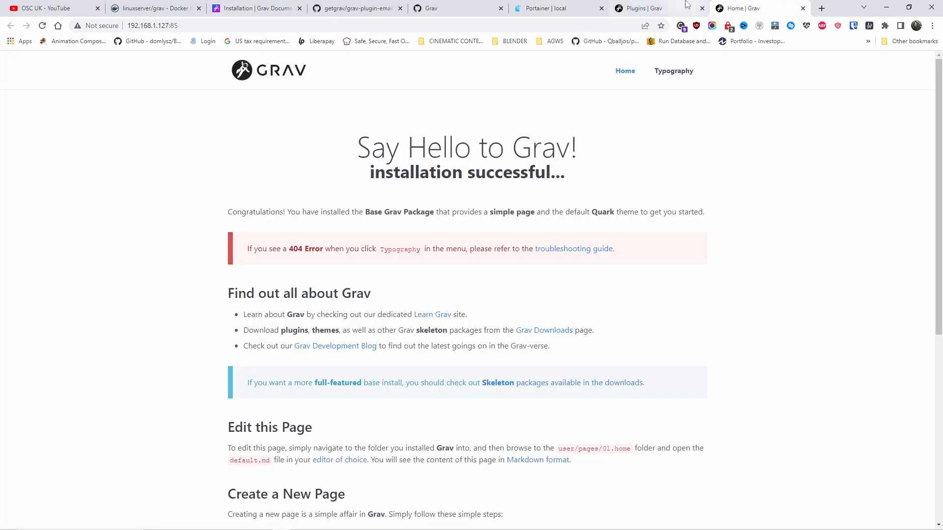
pyautogui.click(644, 8)
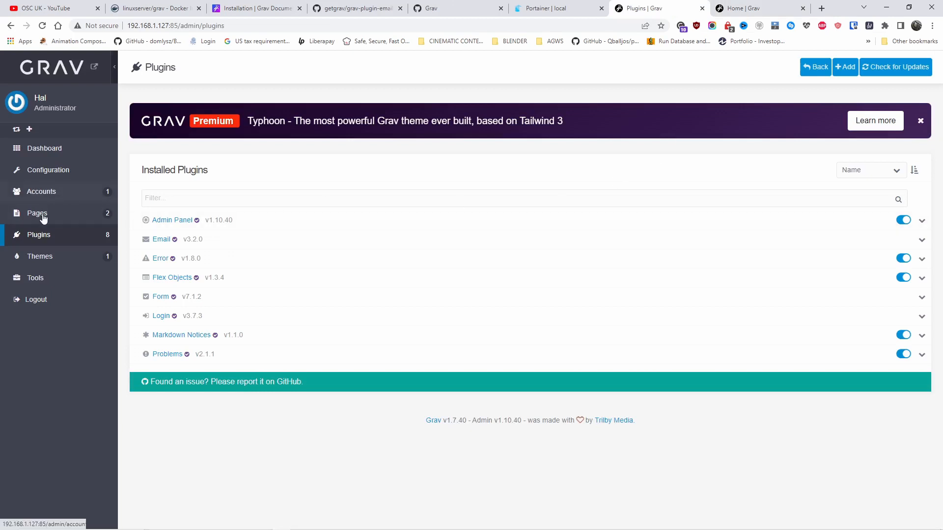
pyautogui.click(920, 121)
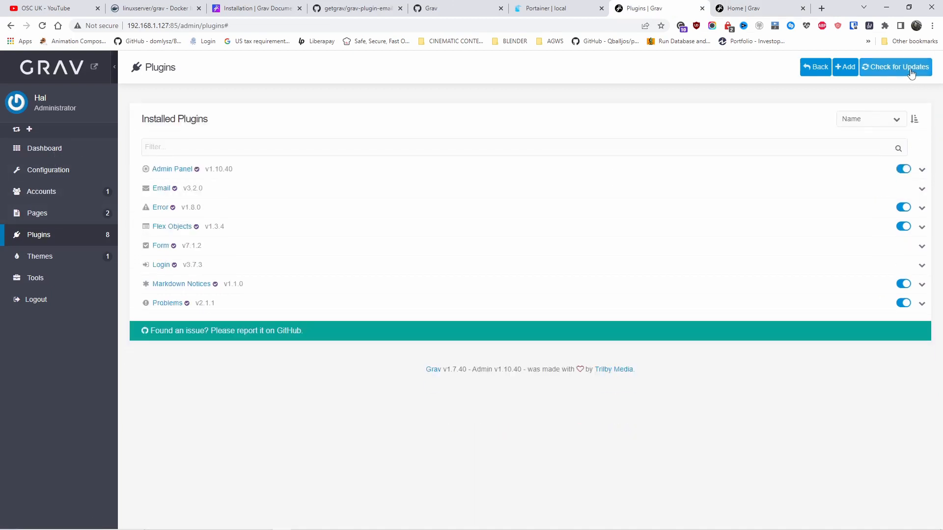
pyautogui.click(900, 67)
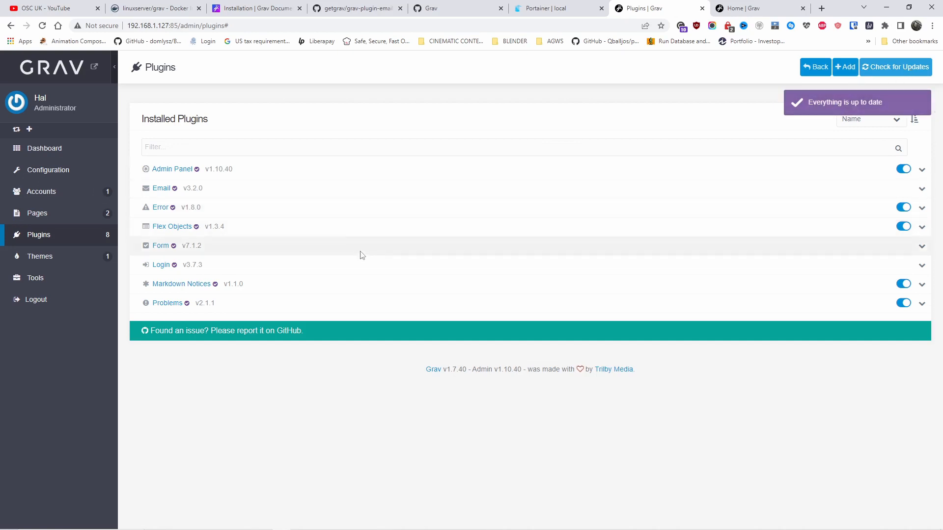
# Step: Change the Admin Panel plugin's administrator path to :85/admin and save it
pyautogui.click(172, 169)
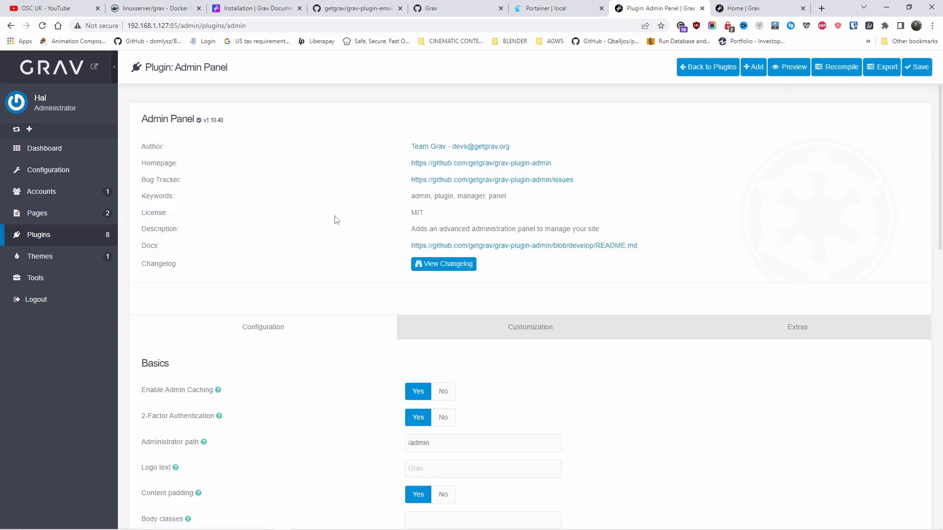
pyautogui.scroll(-3)
pyautogui.write(':85')
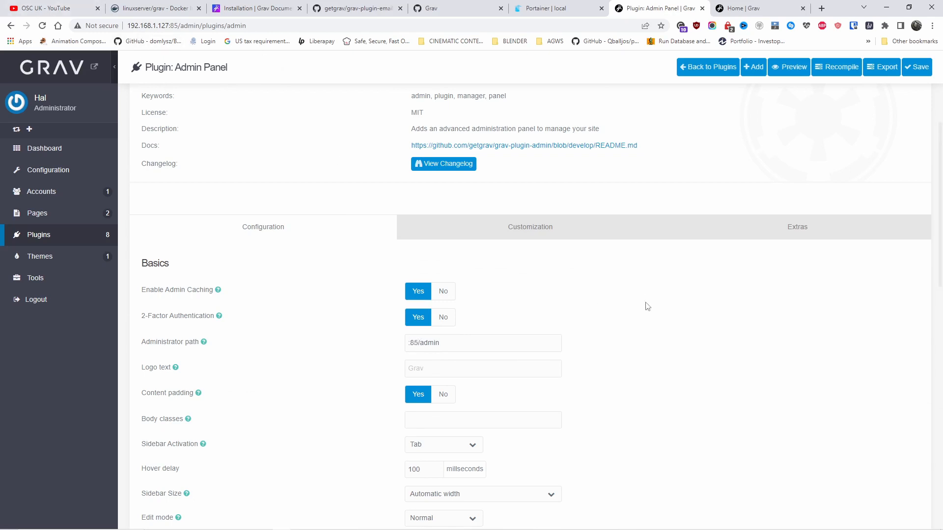
pyautogui.click(915, 67)
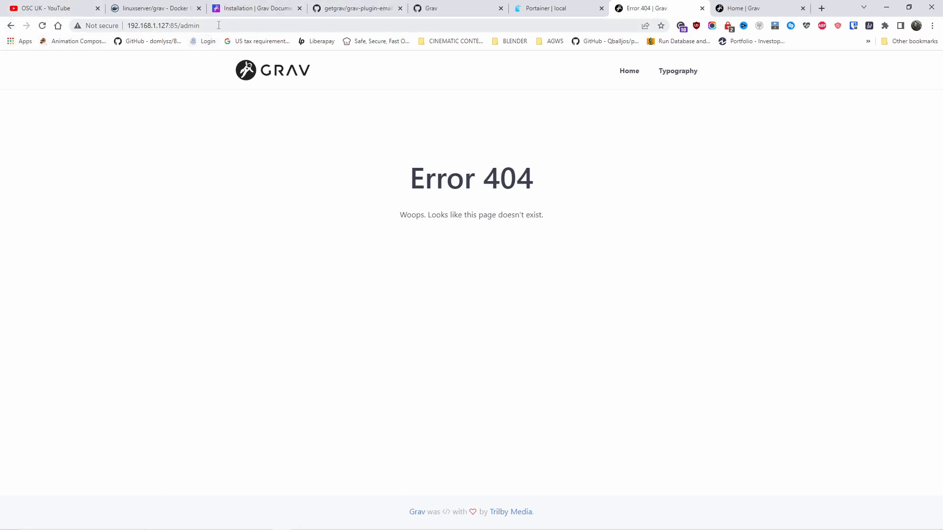
# Step: Load the site at 192.168.1.127:85, then try its /admin address, which gives Error 404
pyautogui.click(181, 26)
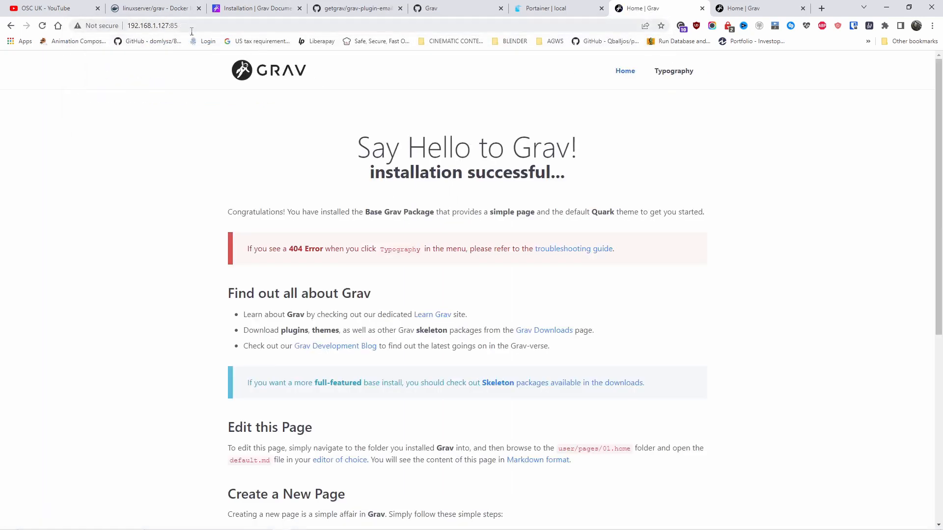
pyautogui.write('admin')
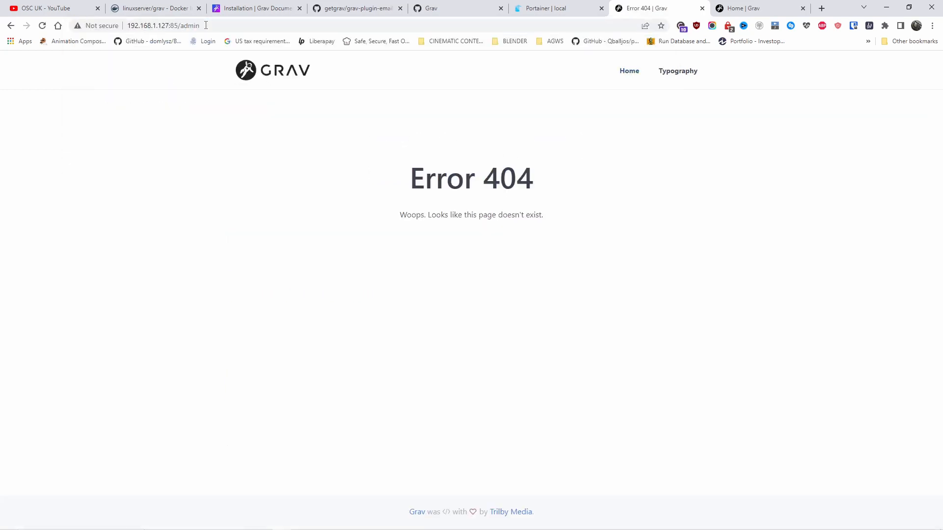
pyautogui.moveTo(497, 467)
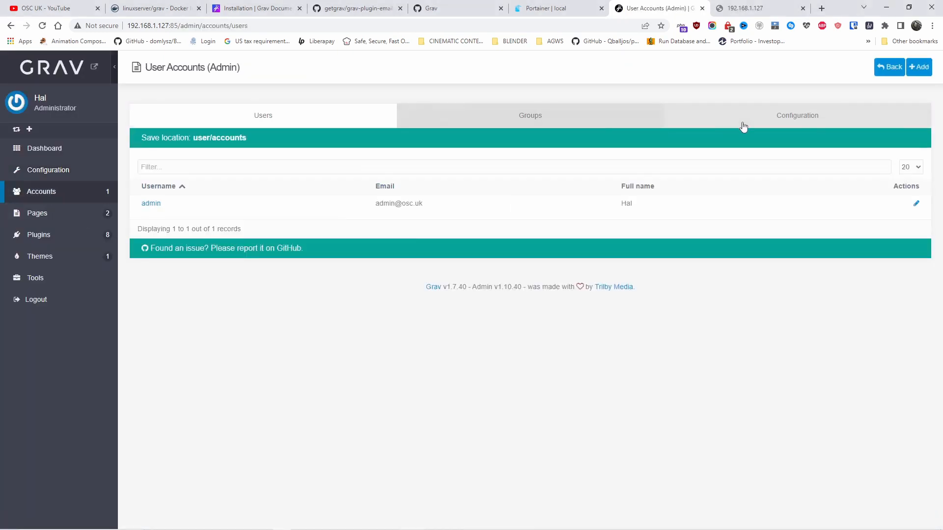
# Step: Look over the Accounts Configuration, Caching, Groups and Users tabs, then bring up the plugins list
pyautogui.click(797, 116)
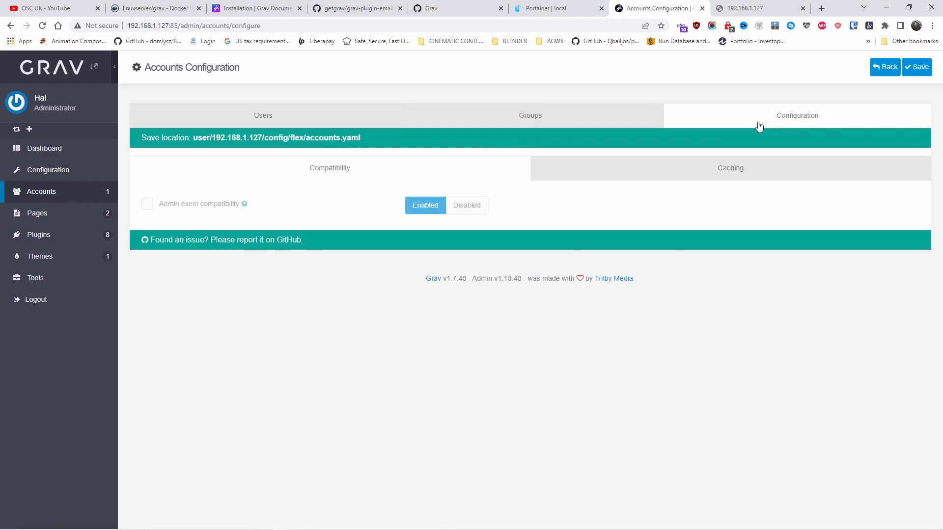
pyautogui.click(730, 168)
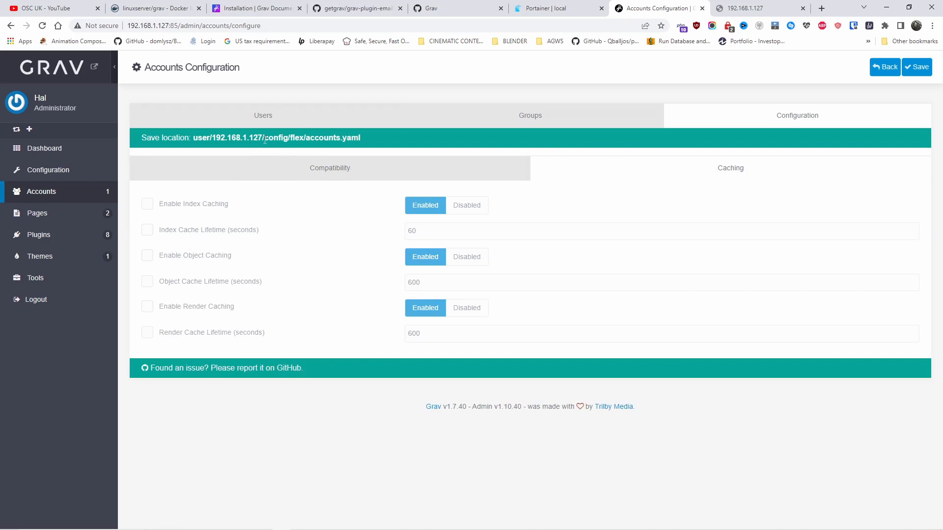
pyautogui.doubleClick(246, 137)
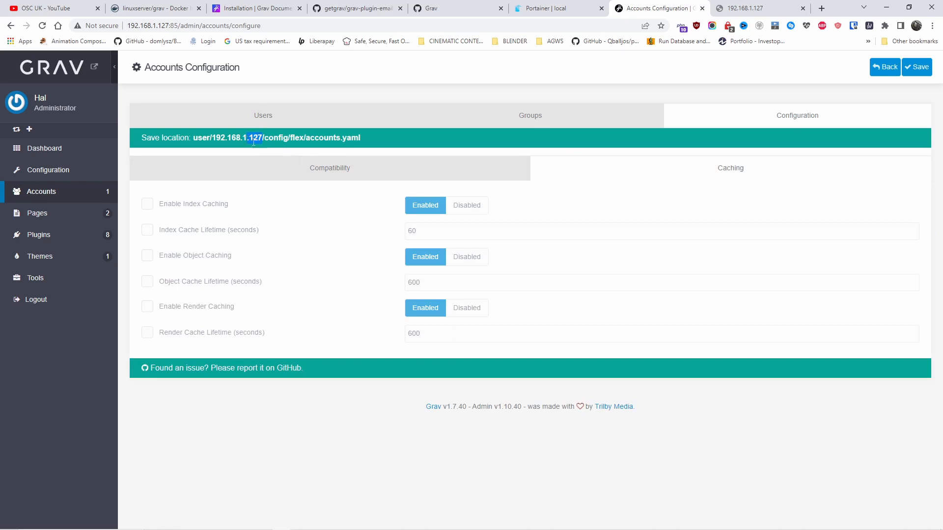
pyautogui.moveTo(707, 116)
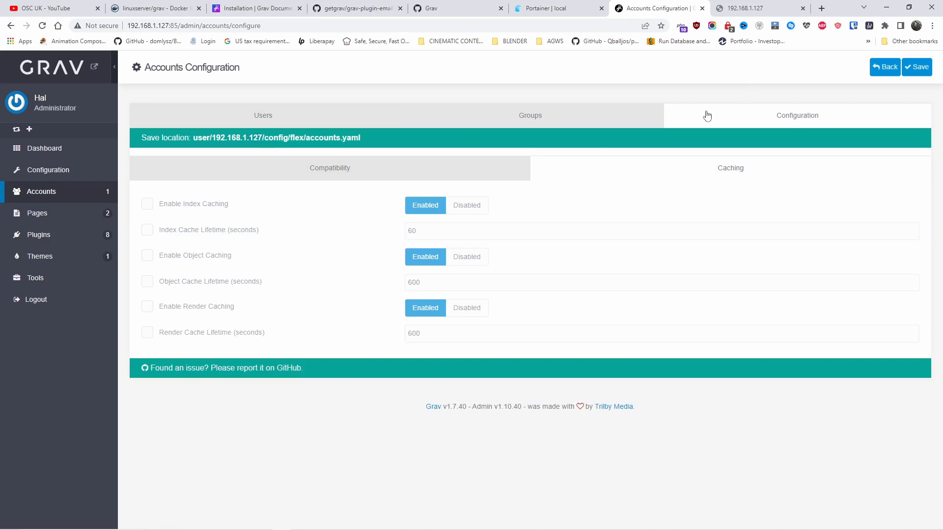
pyautogui.click(530, 116)
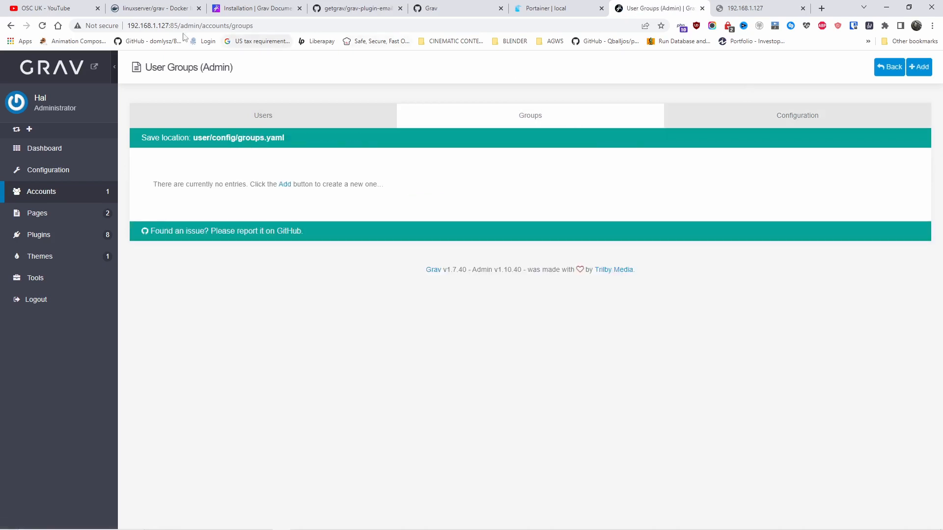
pyautogui.moveTo(296, 122)
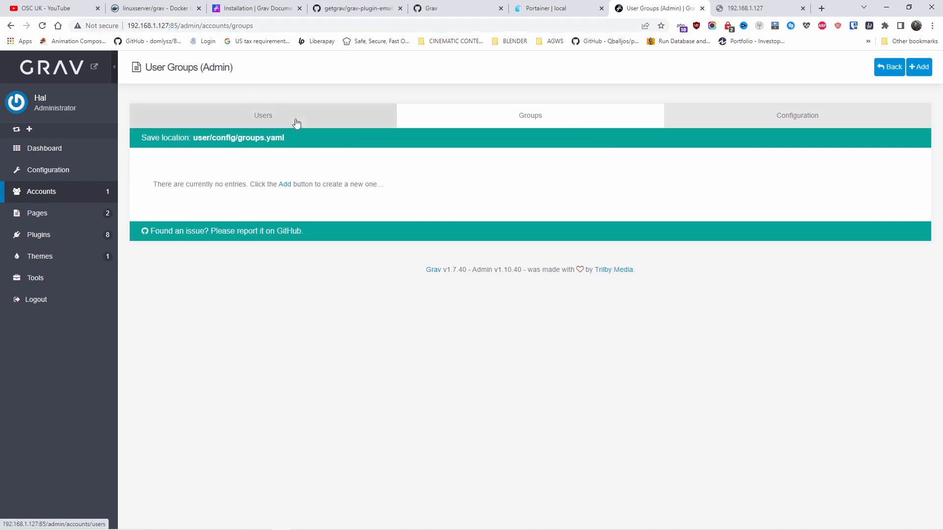
pyautogui.click(263, 115)
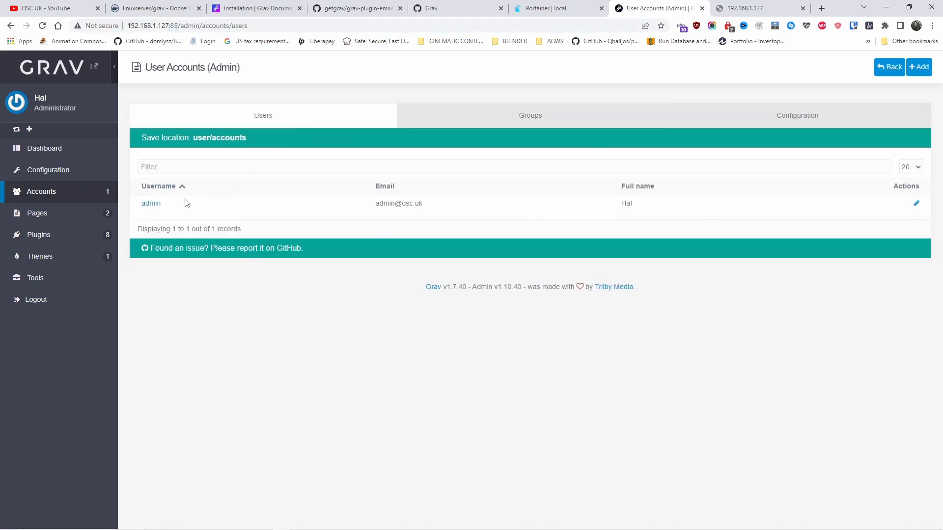
pyautogui.moveTo(132, 216)
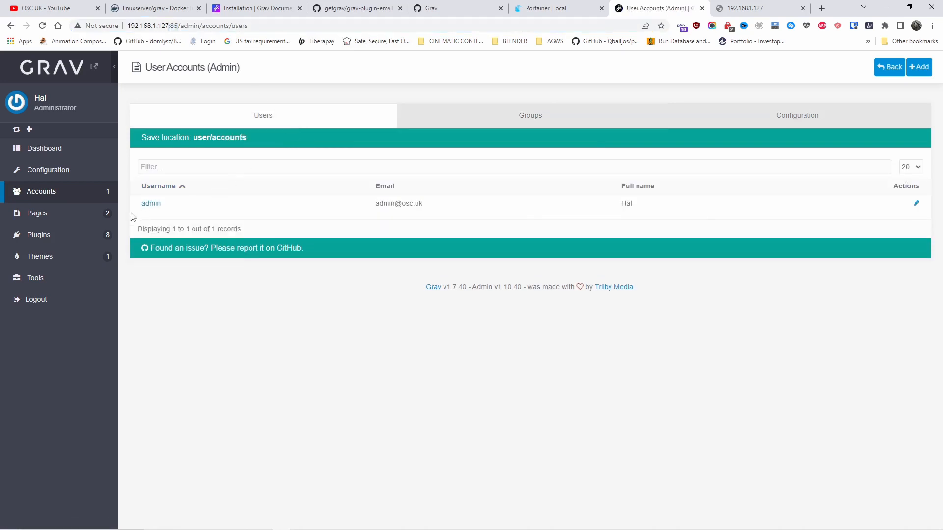
pyautogui.click(796, 115)
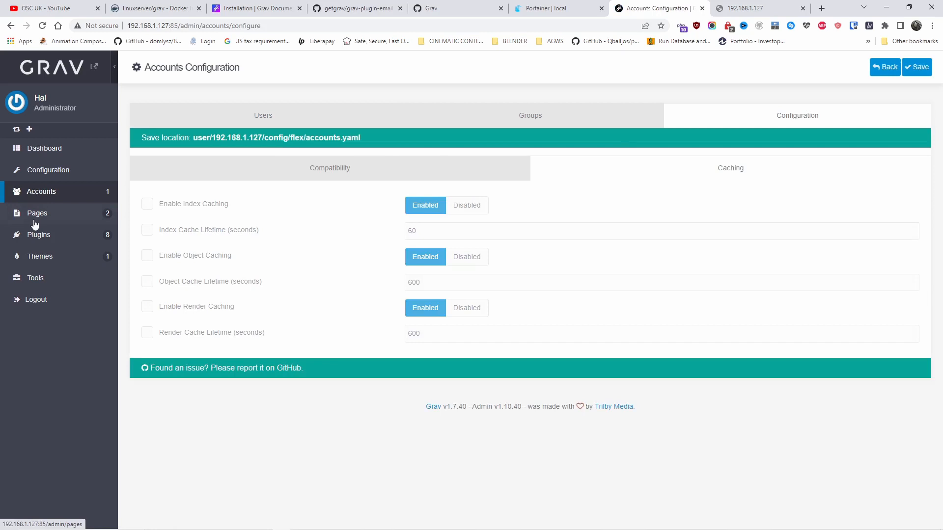
pyautogui.click(39, 235)
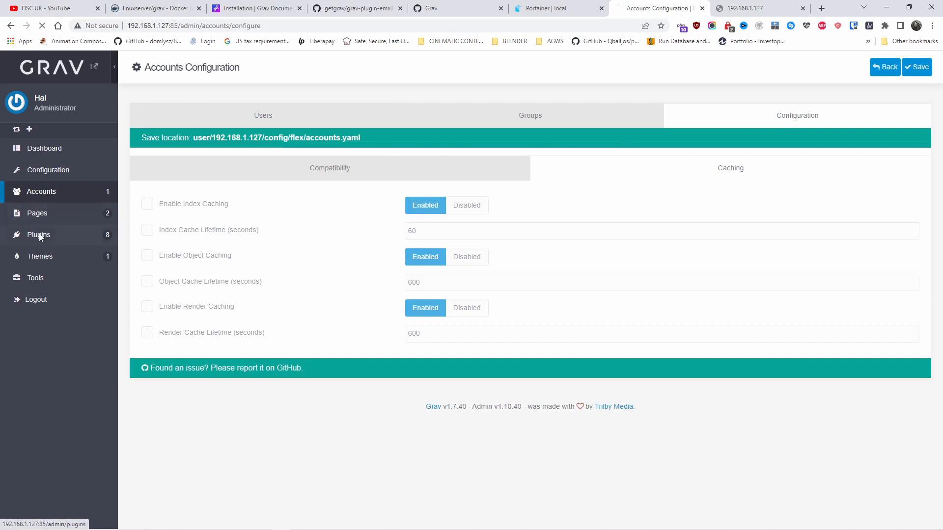
pyautogui.click(39, 234)
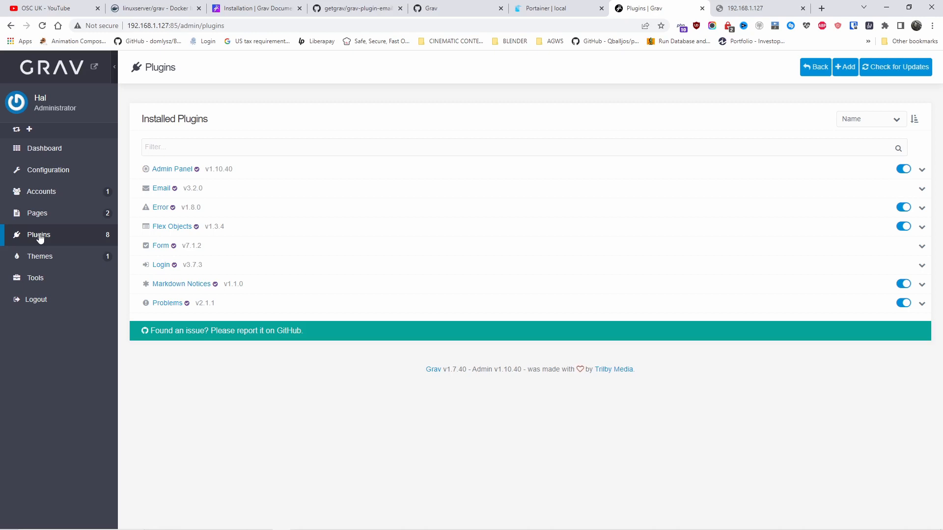
# Step: View the System configuration's Media settings, where default image quality is 85%
pyautogui.click(48, 169)
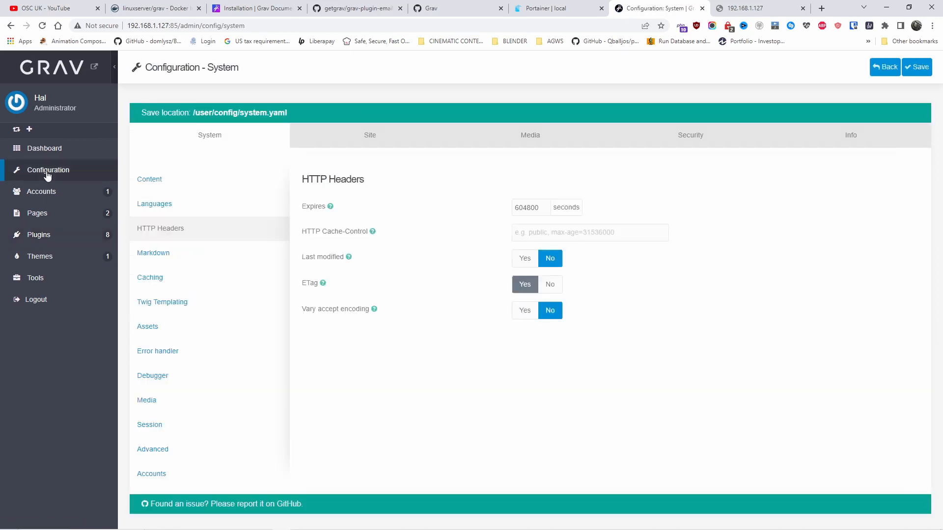
pyautogui.moveTo(155, 400)
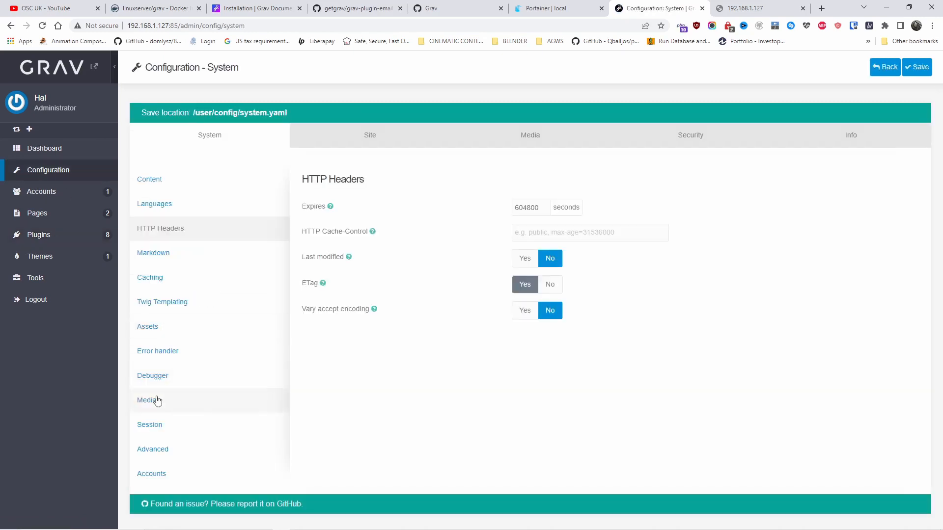
pyautogui.click(146, 400)
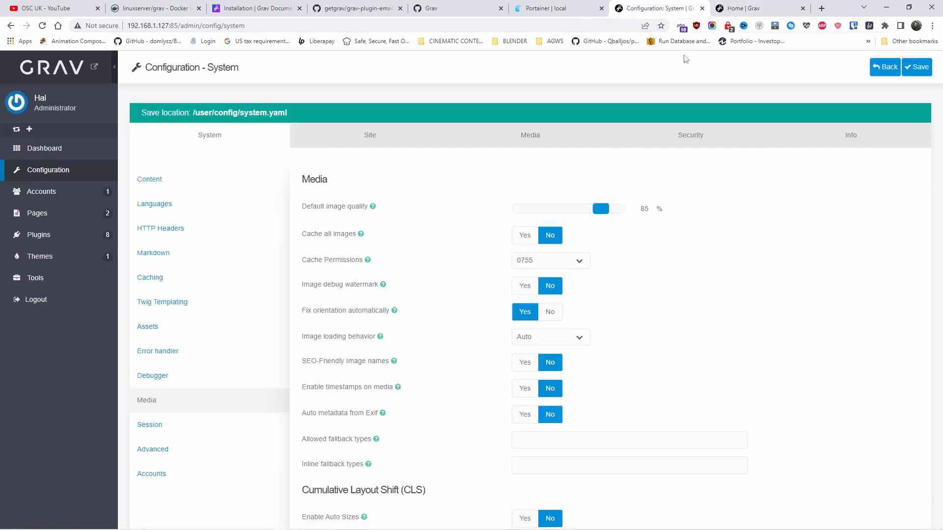
pyautogui.moveTo(222, 229)
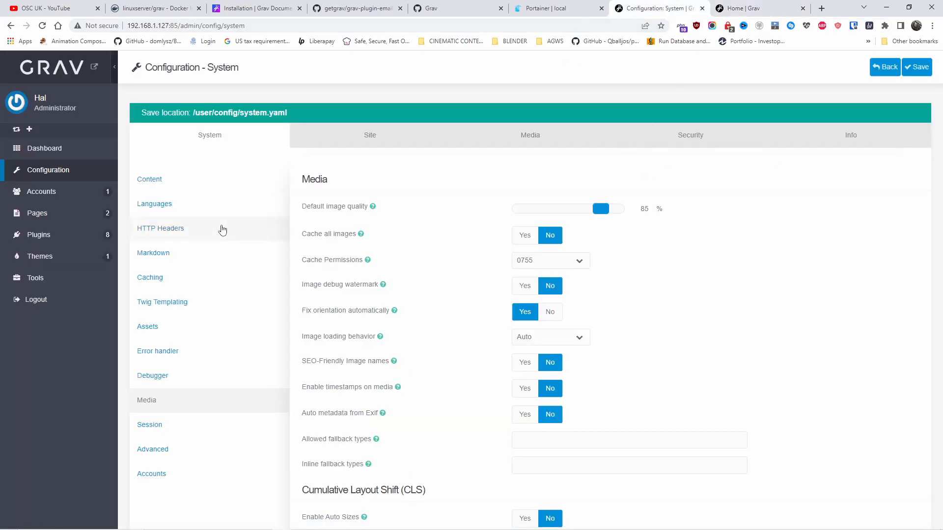
pyautogui.click(37, 213)
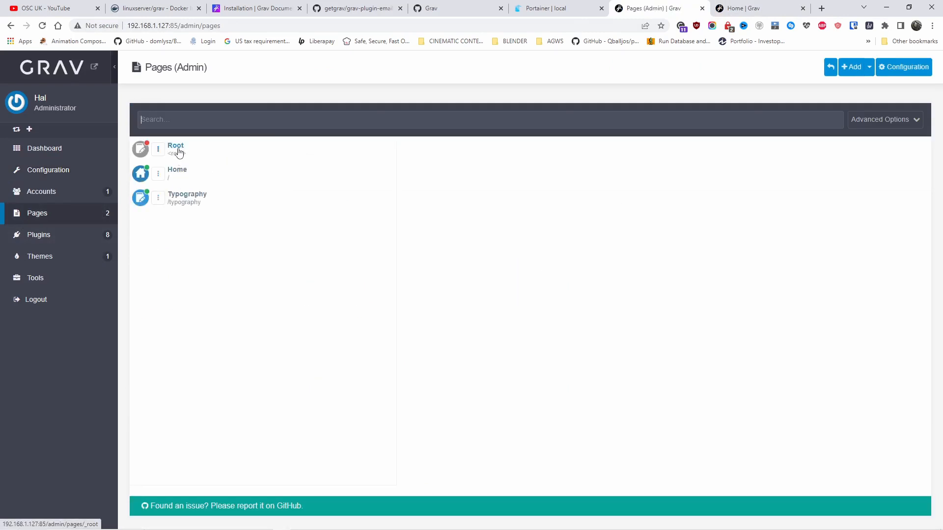
pyautogui.moveTo(182, 166)
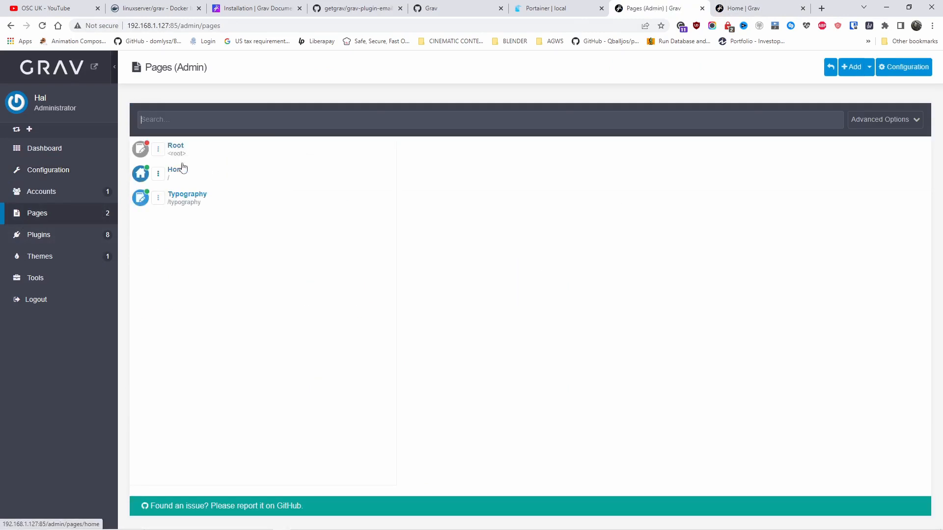
# Step: Inspect the Root page, the Add options, and the pages Caching and Compatibility settings
pyautogui.click(175, 145)
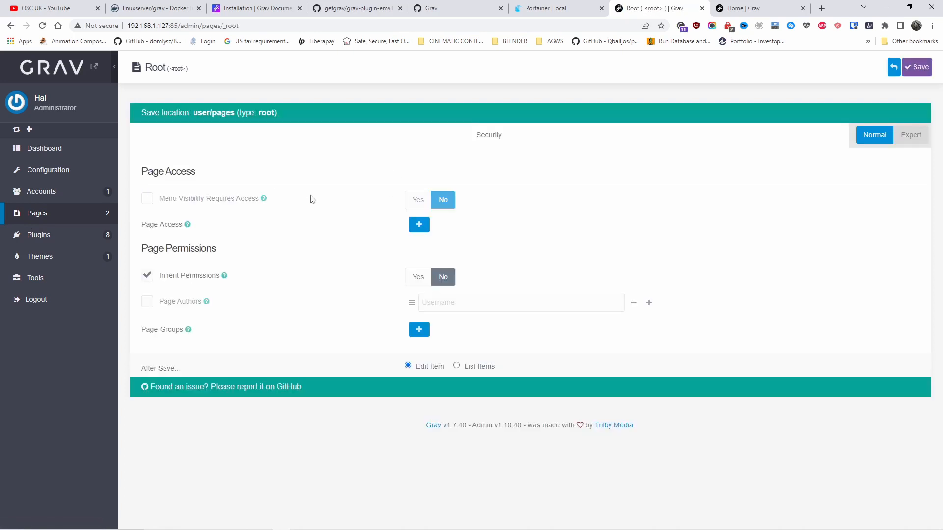
pyautogui.moveTo(294, 208)
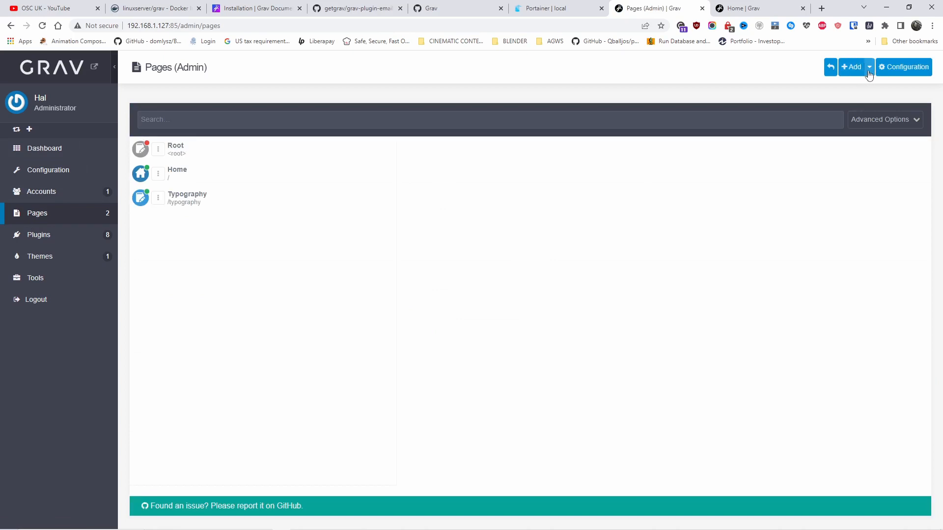
pyautogui.click(868, 67)
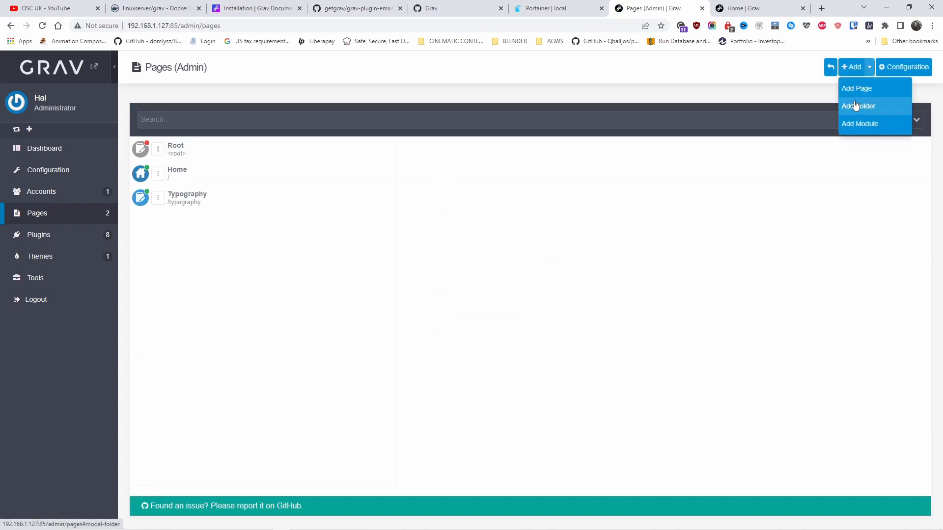
pyautogui.moveTo(851, 124)
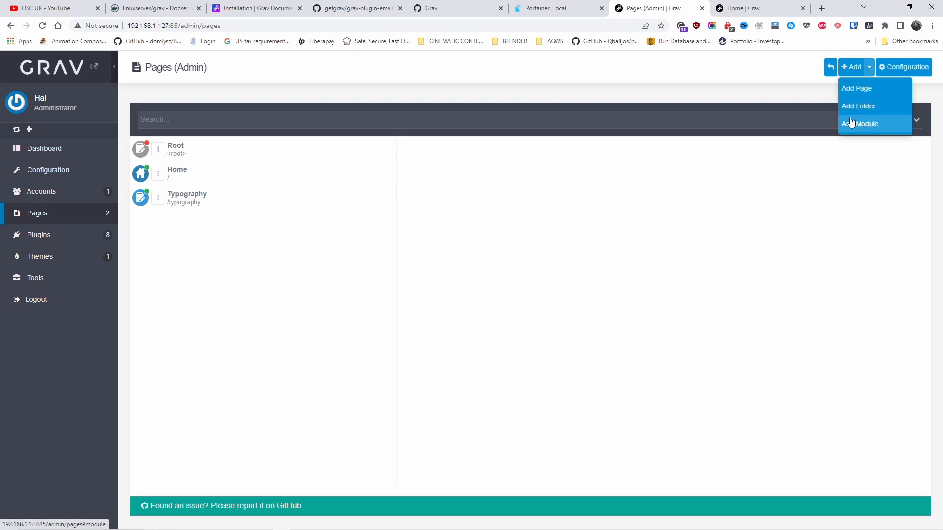
pyautogui.click(903, 67)
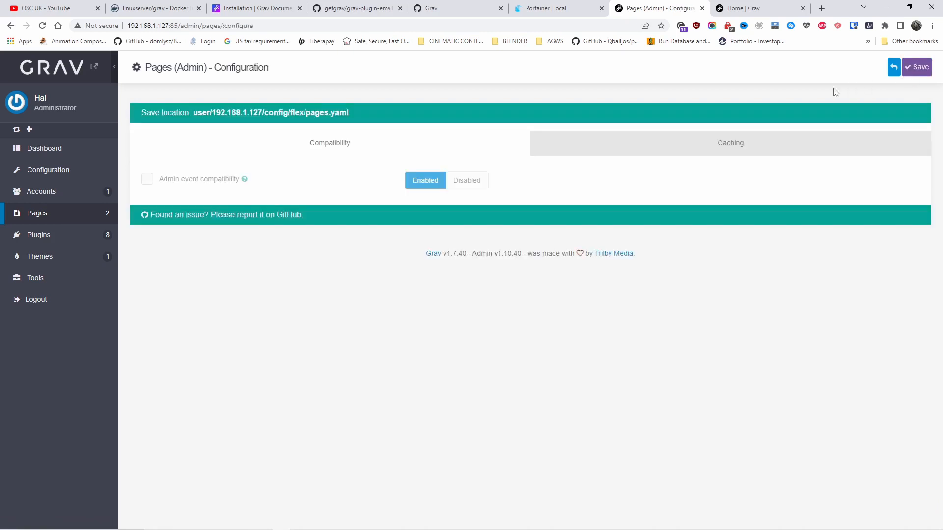
pyautogui.click(730, 143)
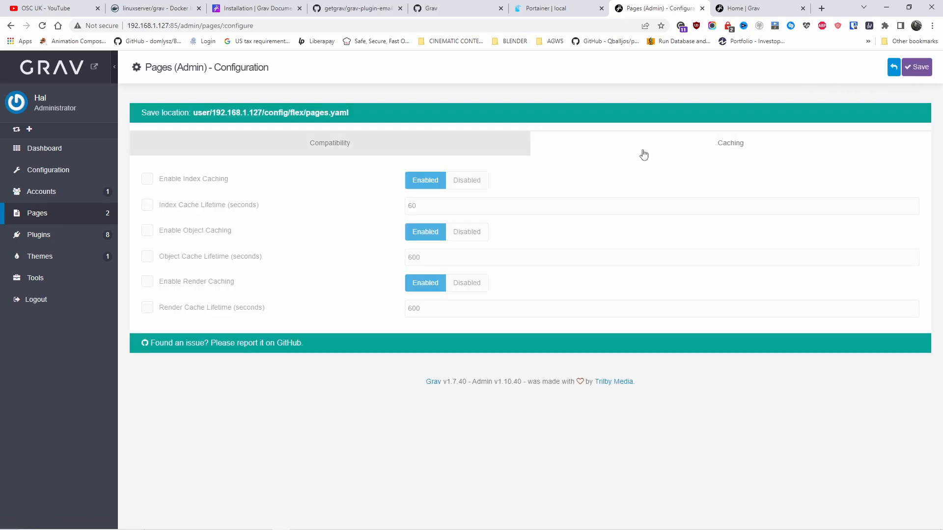
pyautogui.click(330, 143)
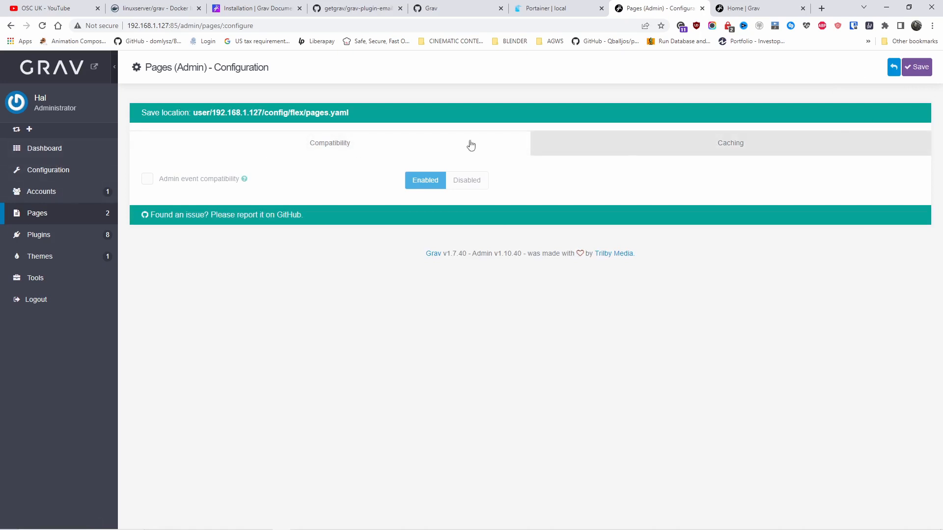
pyautogui.click(37, 213)
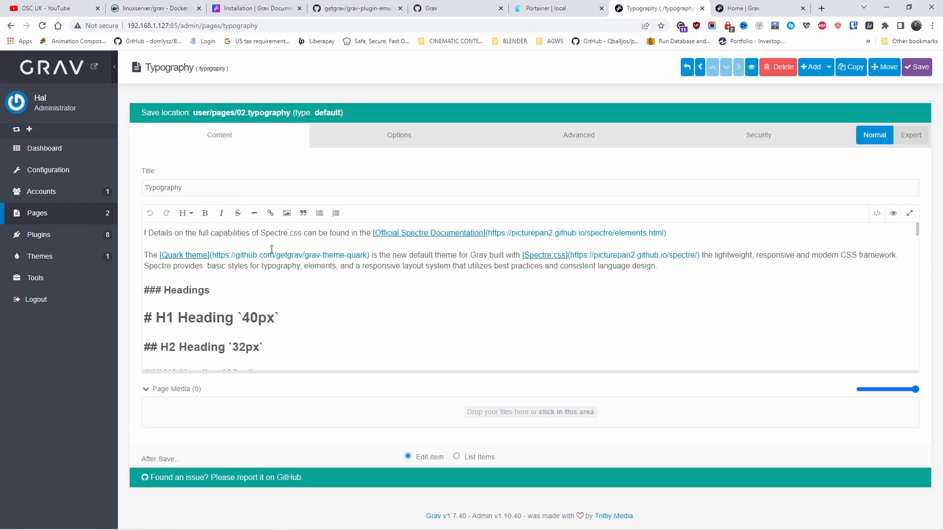
# Step: View the Typography page's Options, Advanced and Security access and permission settings
pyautogui.click(399, 135)
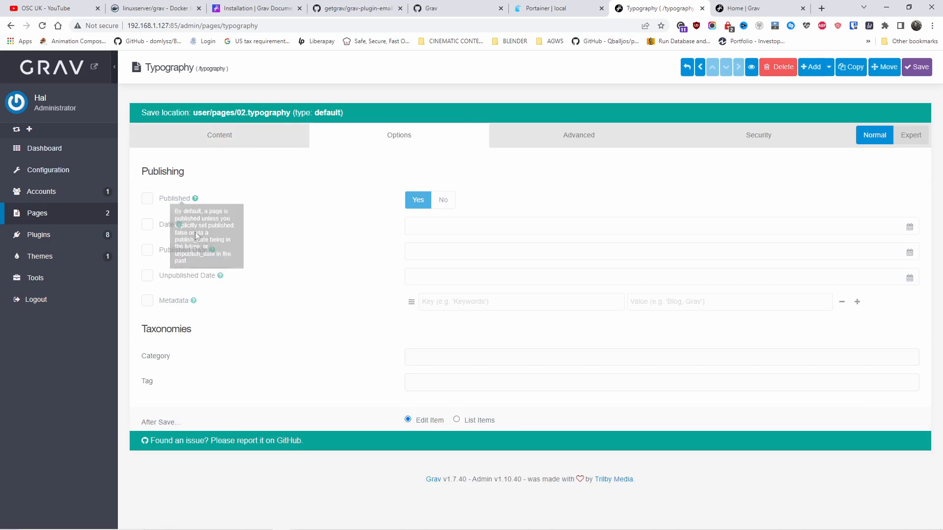
pyautogui.moveTo(167, 246)
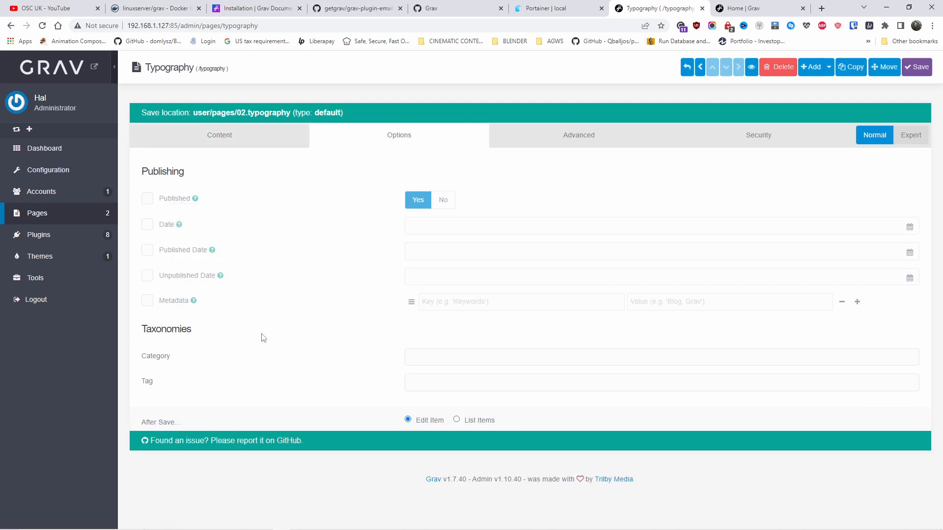
pyautogui.click(579, 135)
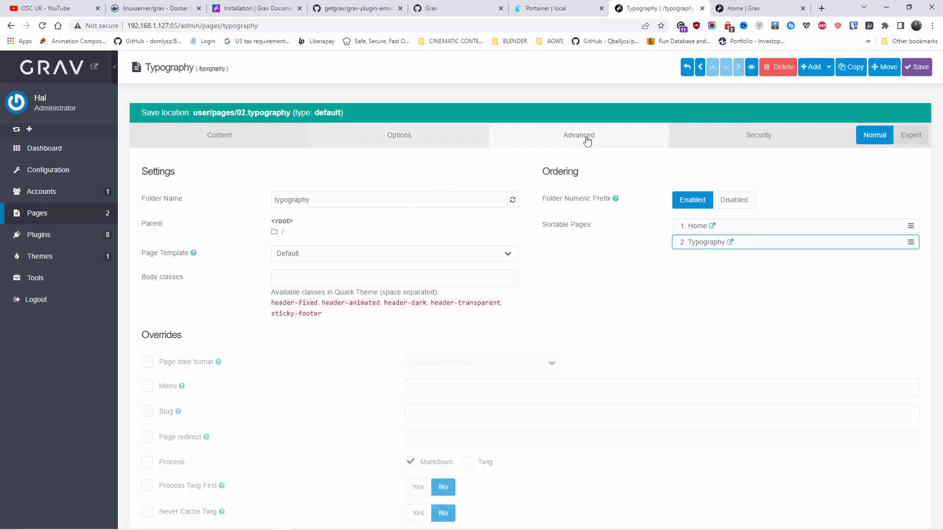
pyautogui.moveTo(770, 142)
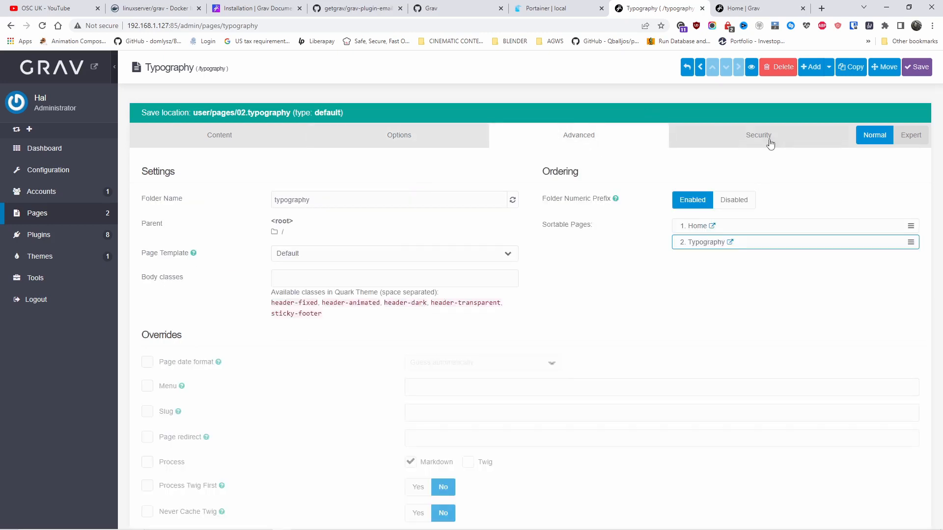
pyautogui.click(758, 135)
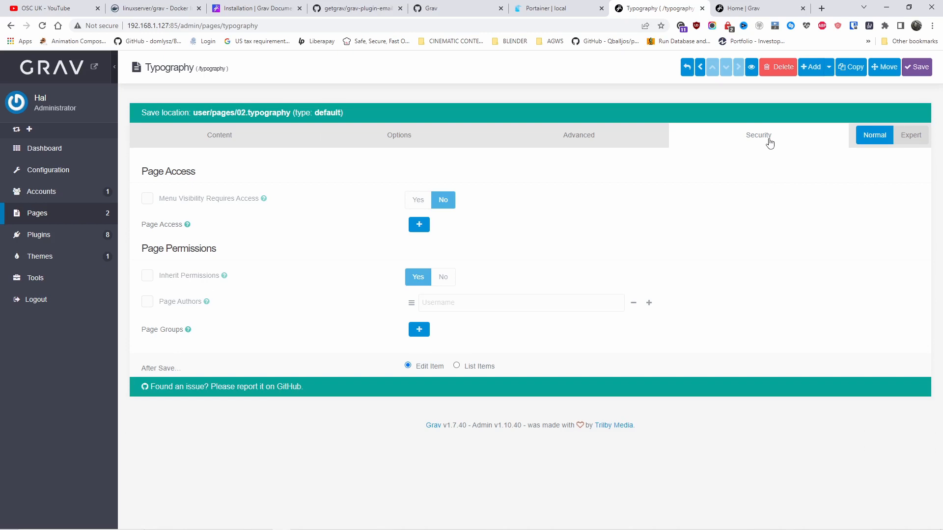
pyautogui.moveTo(275, 208)
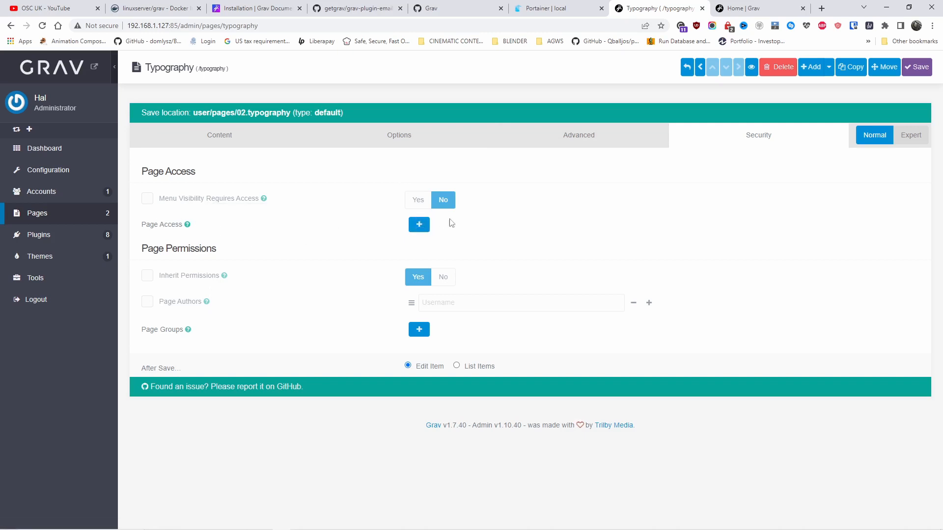
pyautogui.moveTo(481, 290)
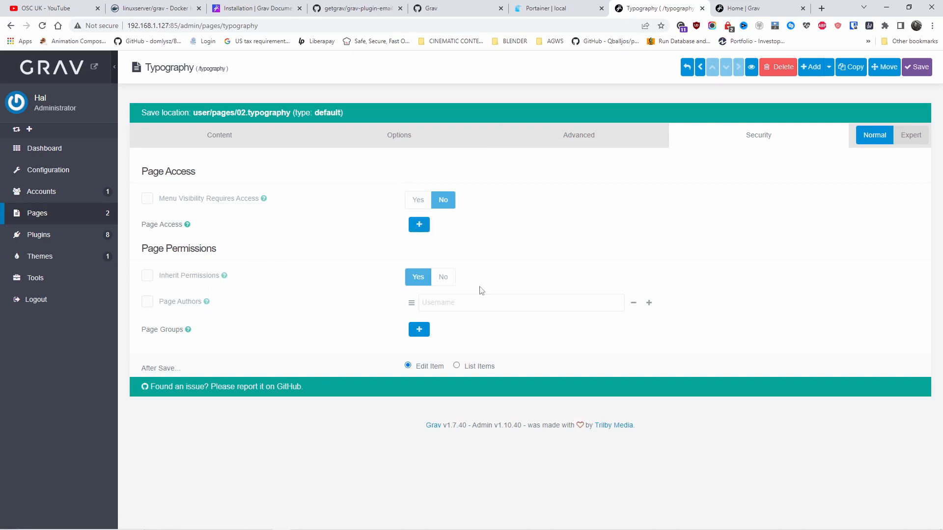
pyautogui.moveTo(484, 302)
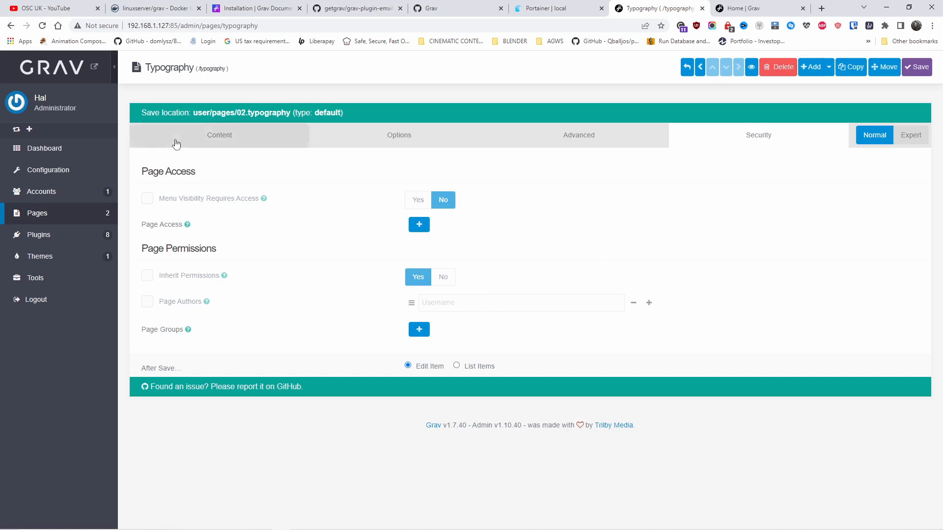
pyautogui.moveTo(77, 236)
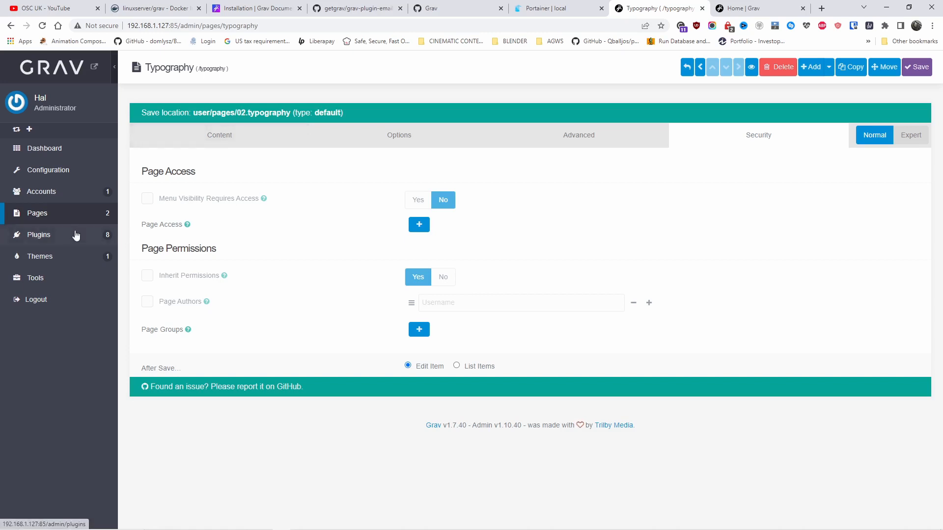
# Step: Check the installed themes and live site, then browse available themes down to Photographer
pyautogui.click(40, 256)
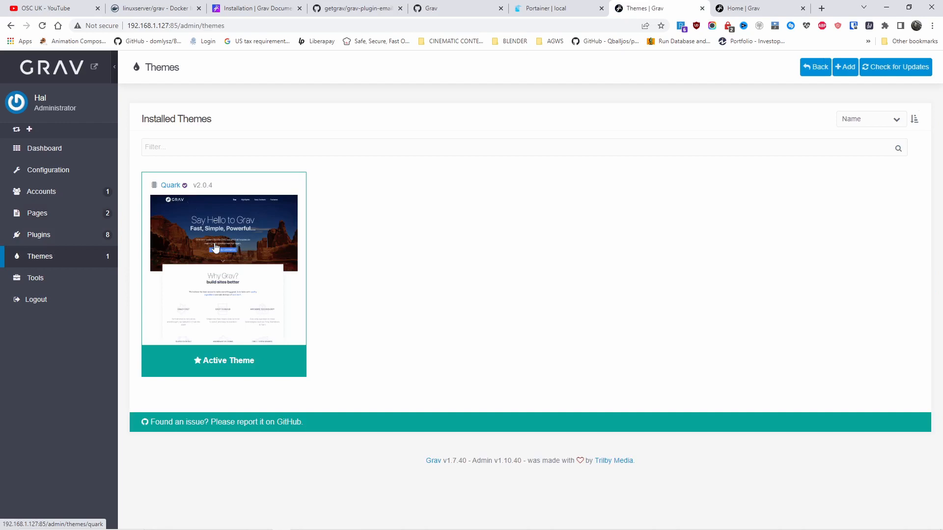
pyautogui.moveTo(757, 5)
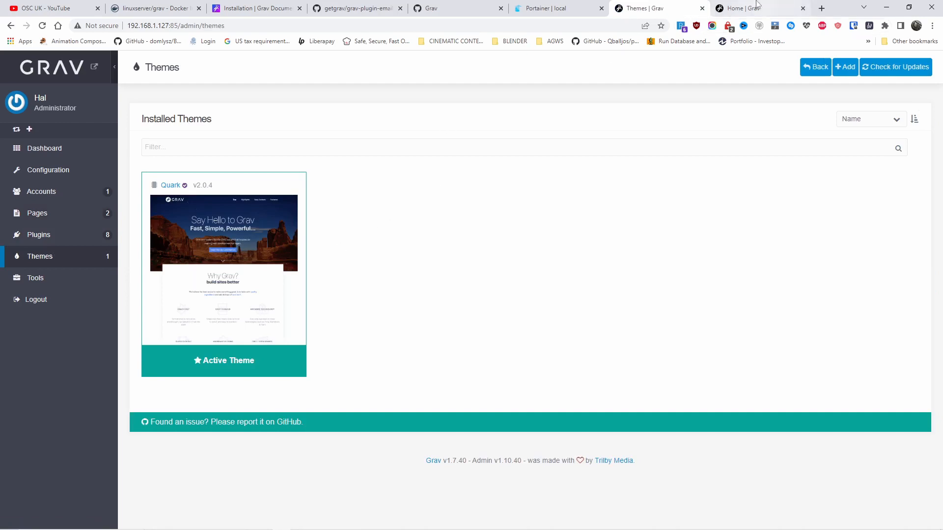
pyautogui.click(745, 7)
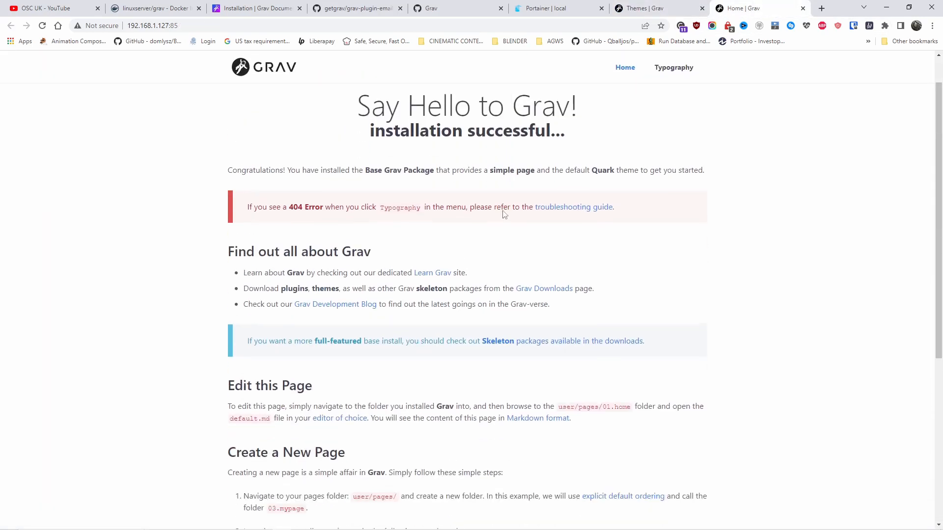
pyautogui.click(647, 8)
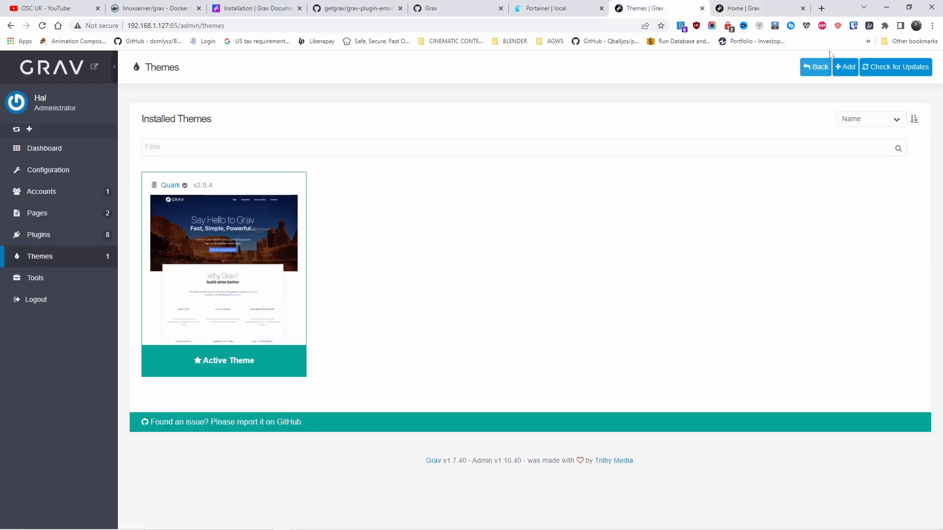
pyautogui.click(845, 67)
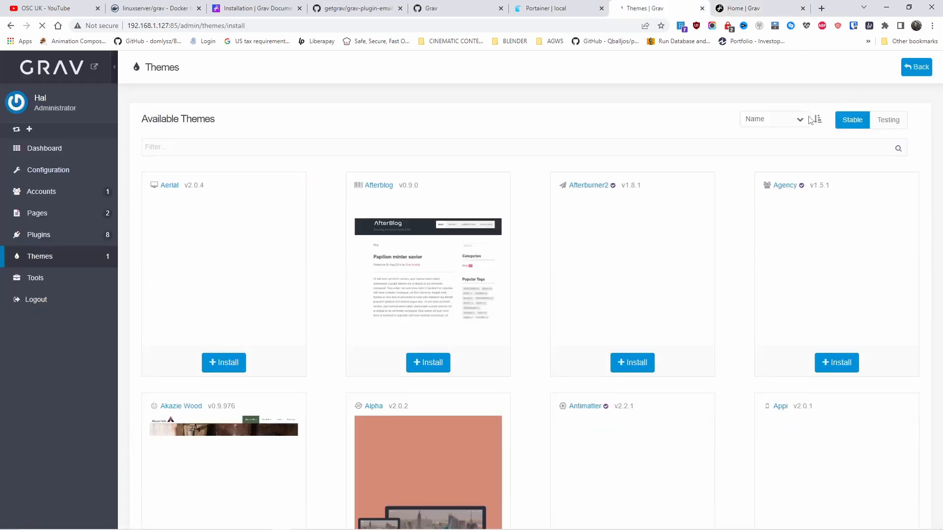
pyautogui.scroll(-3)
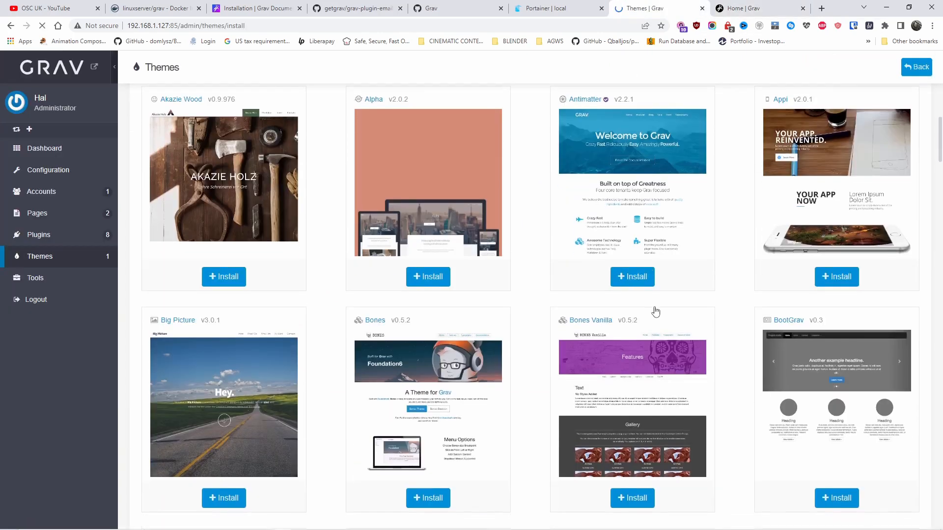
pyautogui.scroll(-3)
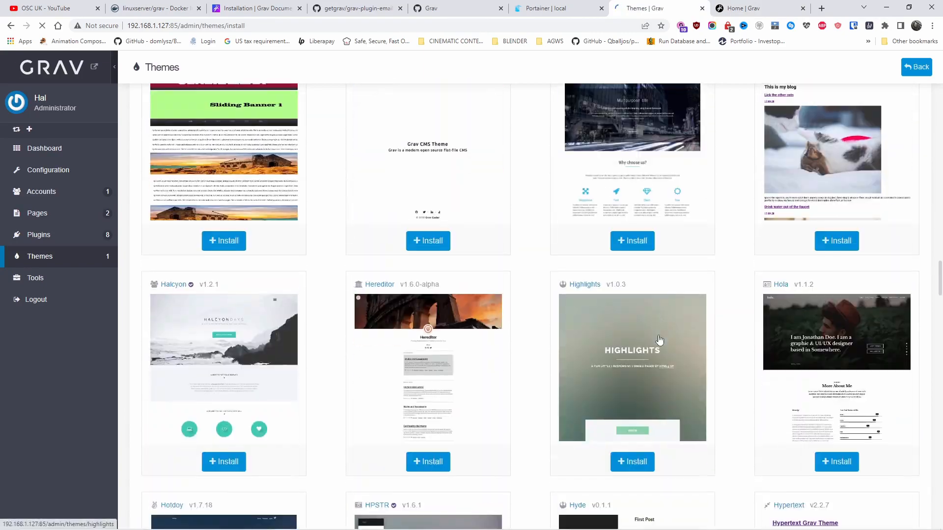
pyautogui.scroll(-3)
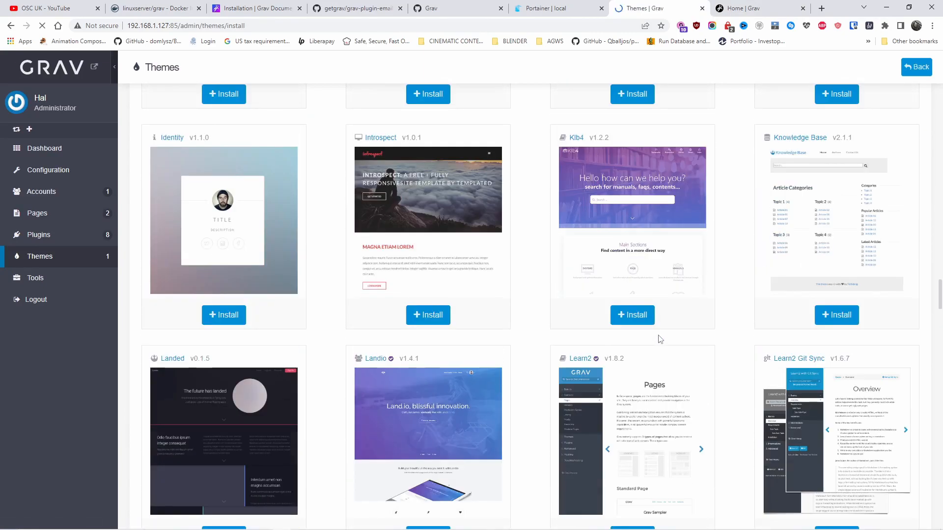
pyautogui.scroll(-3)
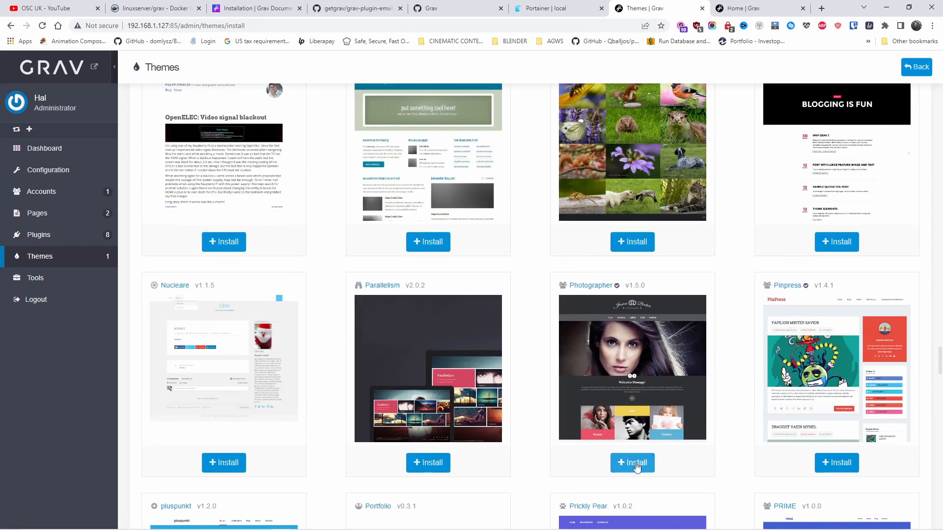
# Step: Install the Photographer theme, activate it as the site theme, and return to Themes
pyautogui.click(632, 462)
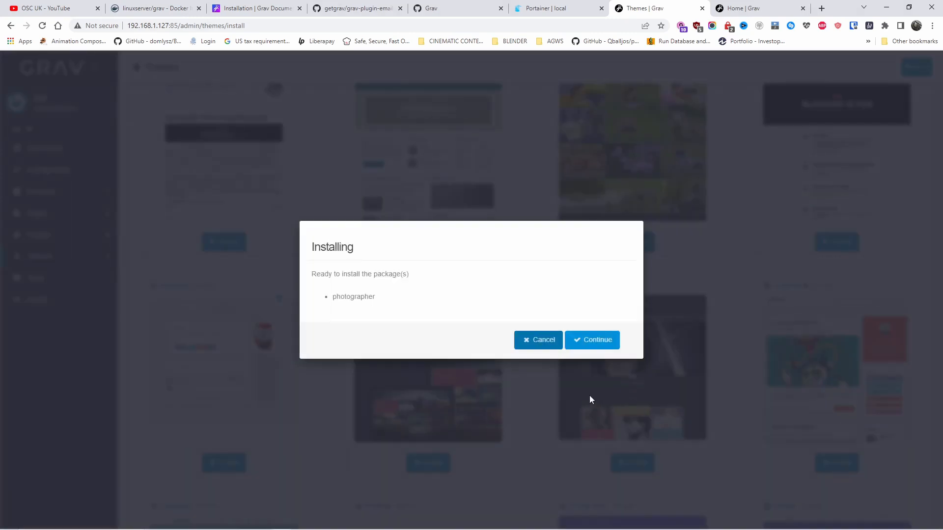
pyautogui.click(592, 340)
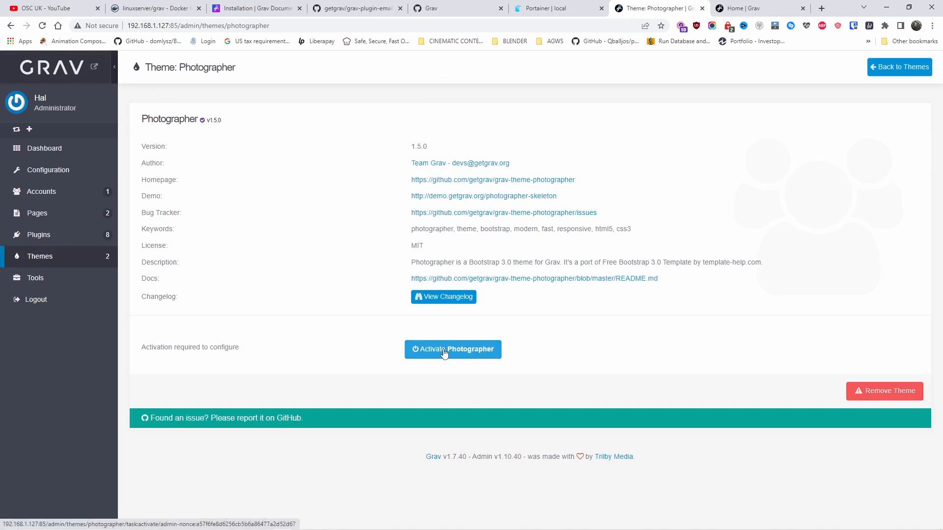
pyautogui.click(453, 349)
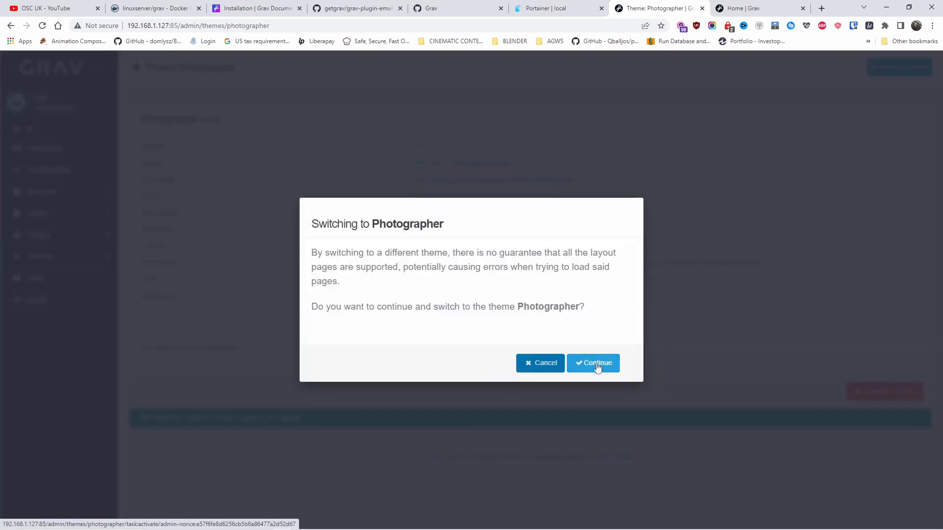
pyautogui.click(593, 363)
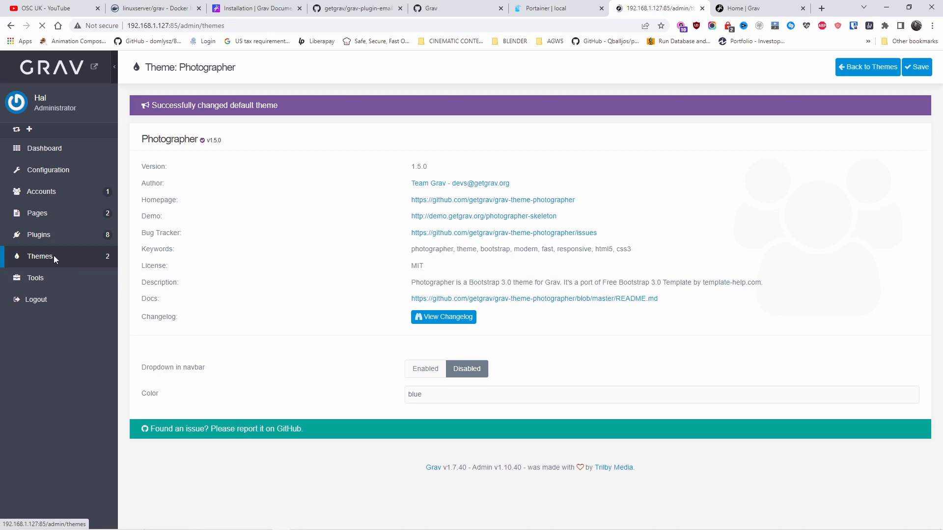
pyautogui.click(867, 67)
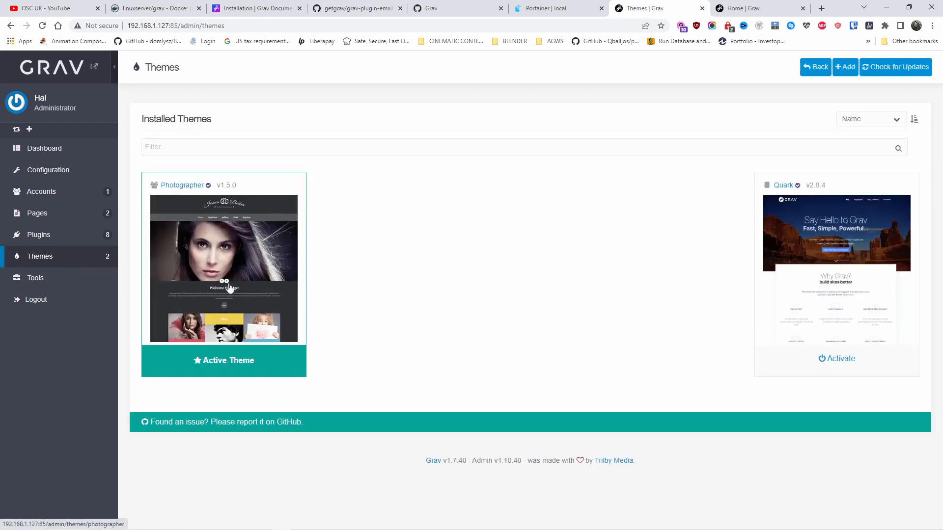
# Step: Scroll the front page's new Jessica Becker header, then open the Photographer theme settings
pyautogui.click(749, 8)
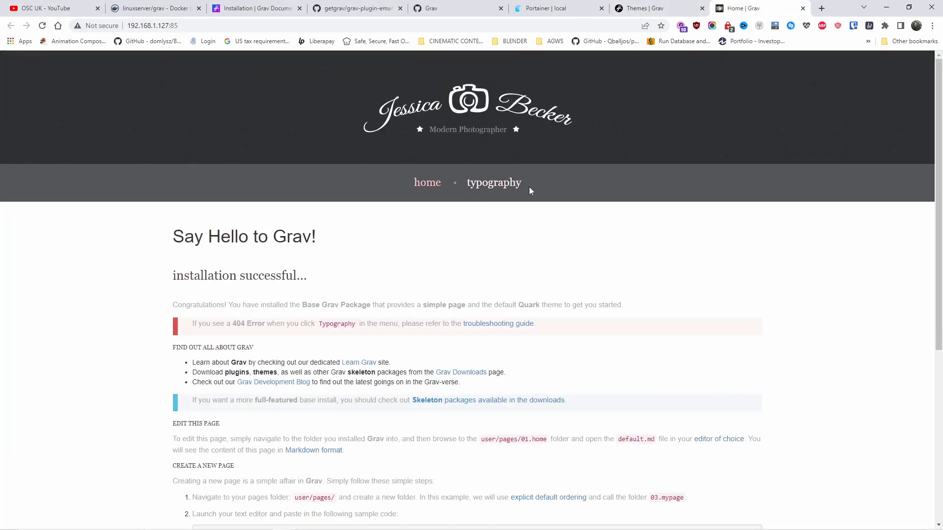
pyautogui.scroll(-3)
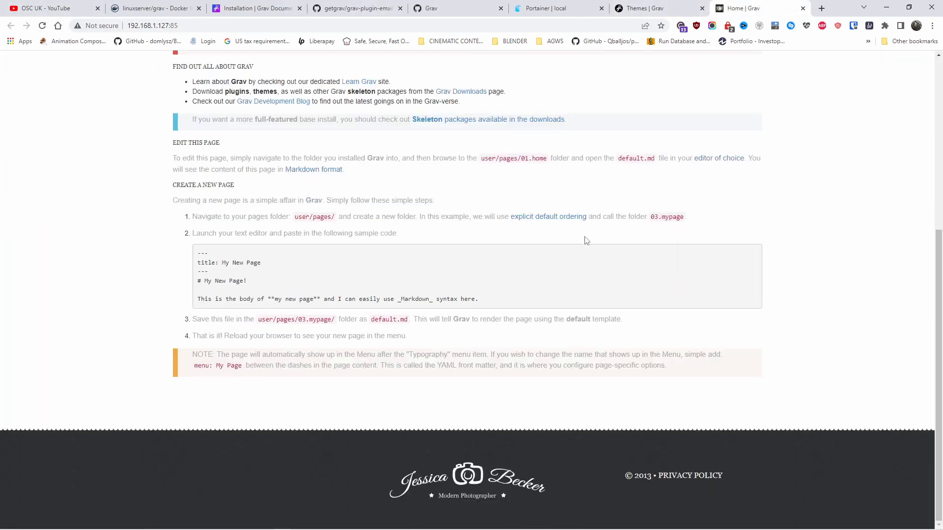
pyautogui.moveTo(558, 412)
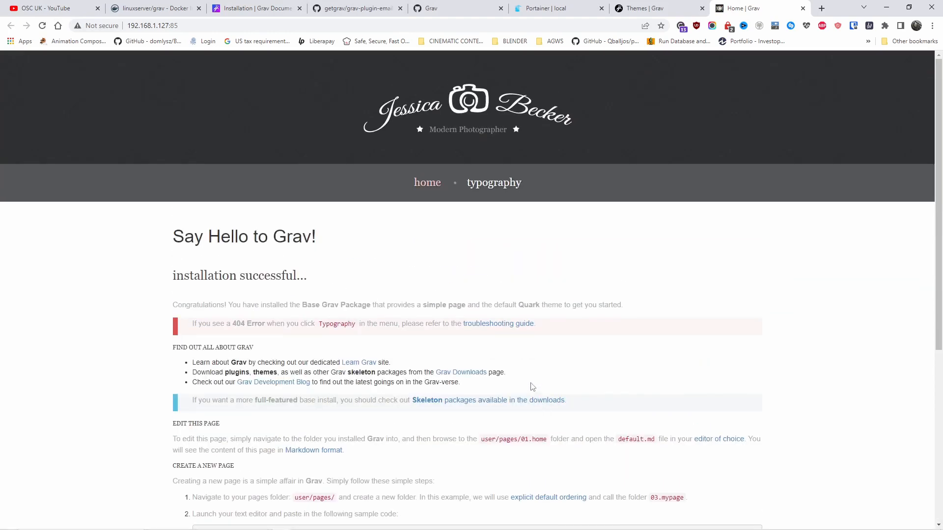
pyautogui.click(652, 8)
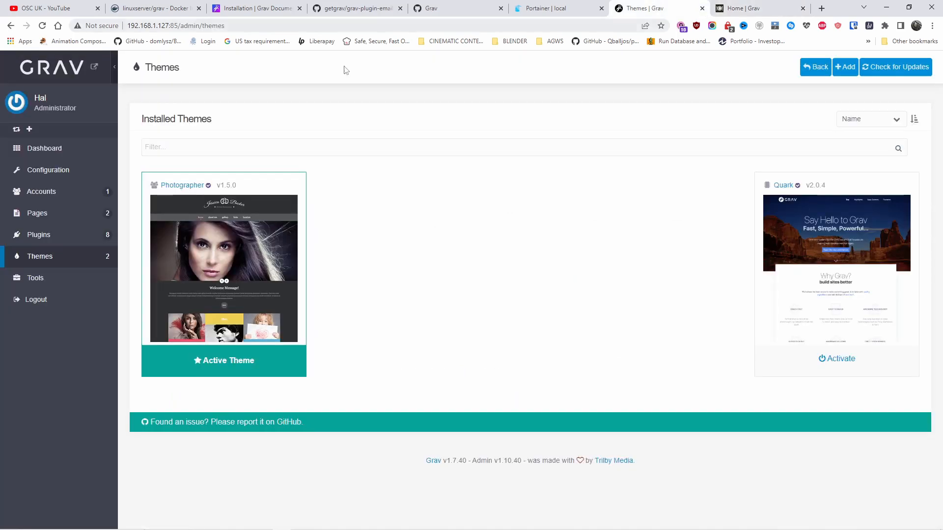
pyautogui.click(37, 213)
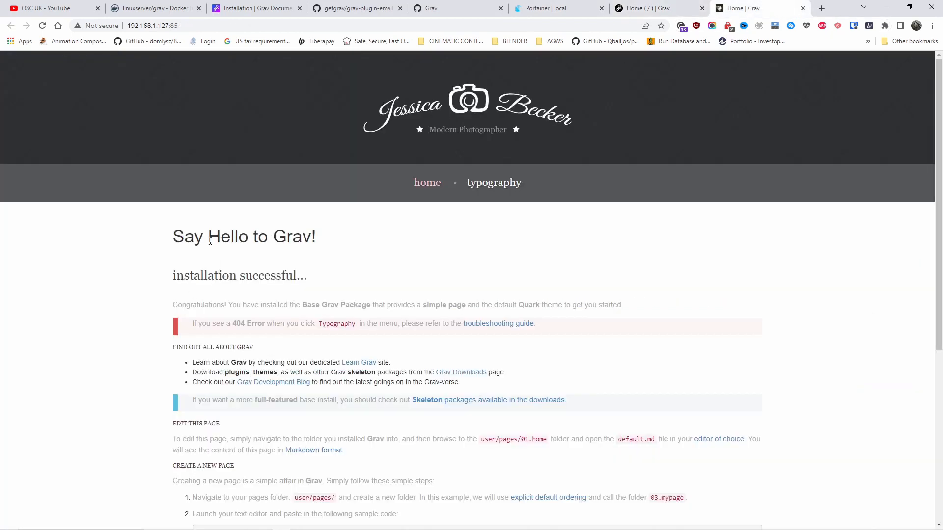
pyautogui.moveTo(173, 236); pyautogui.dragTo(252, 236)
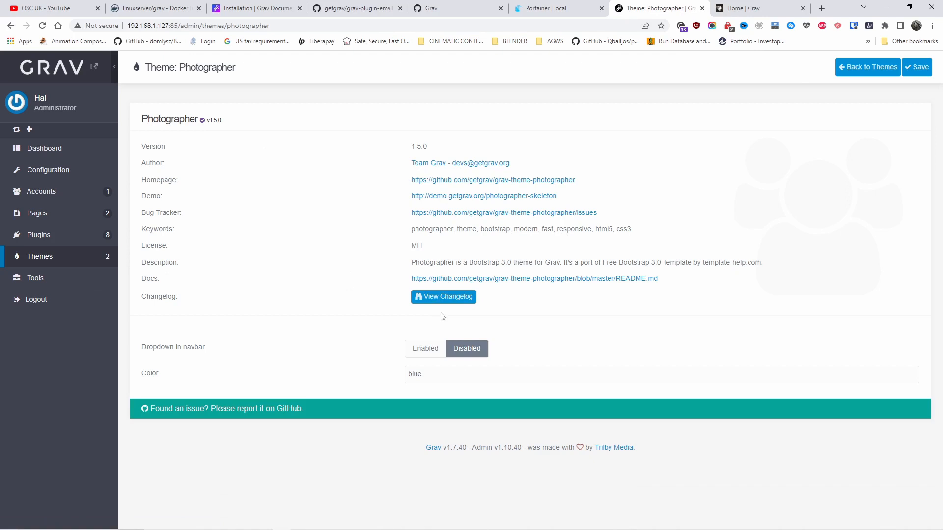
pyautogui.moveTo(429, 342)
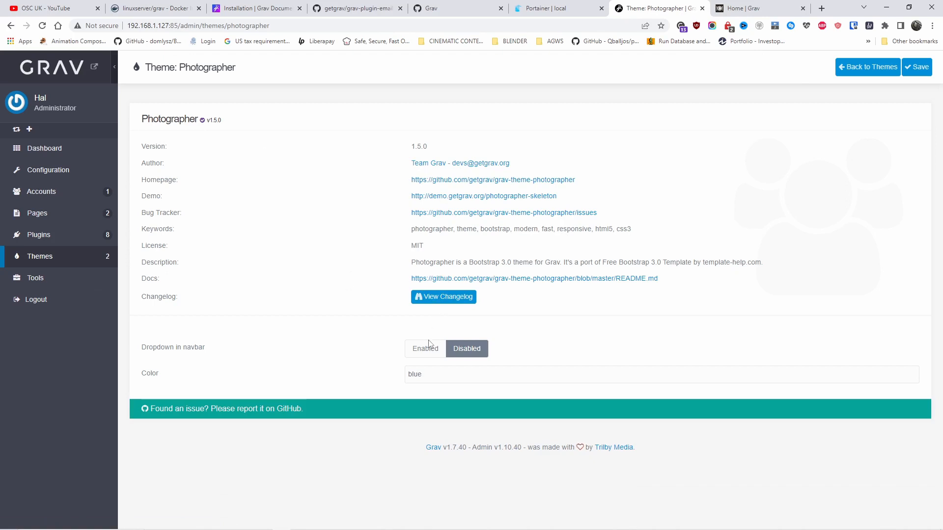
# Step: Set Photographer's Dropdown in navbar option to Enabled and save the theme settings
pyautogui.click(425, 349)
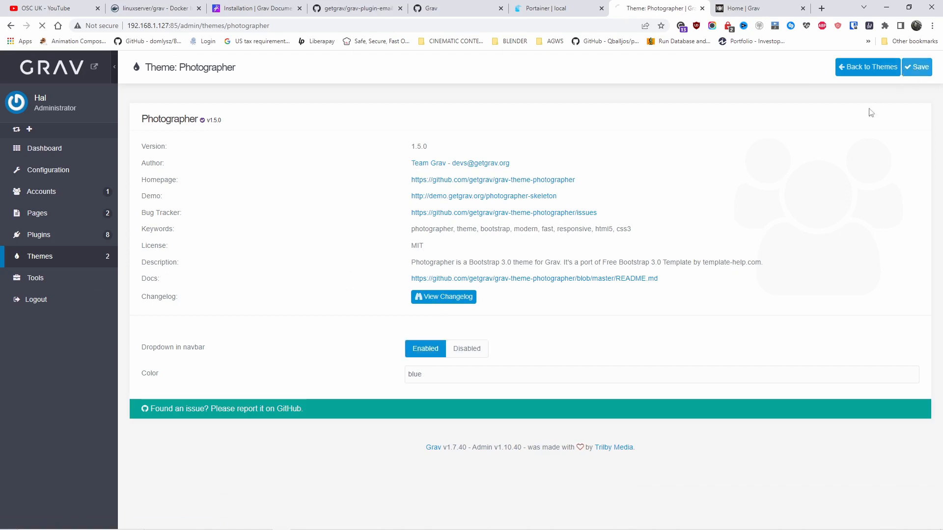
pyautogui.click(930, 67)
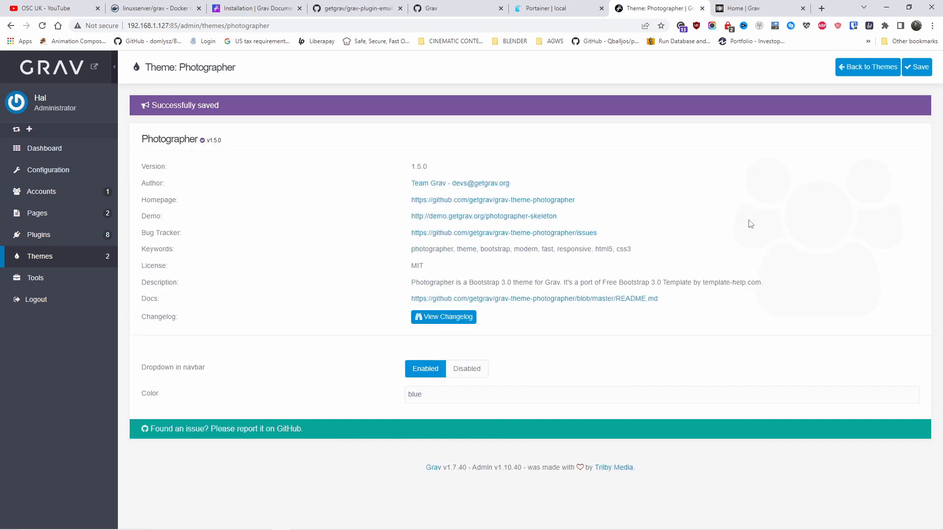
pyautogui.moveTo(211, 128)
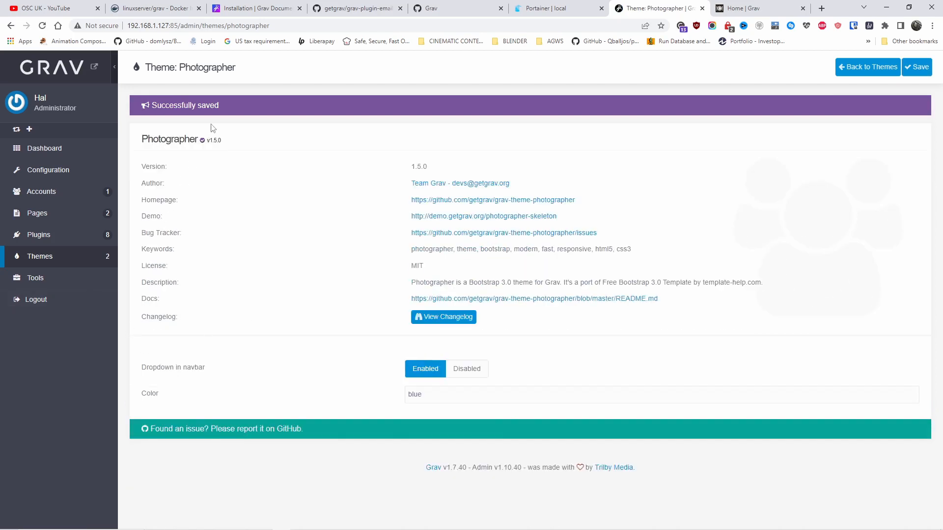